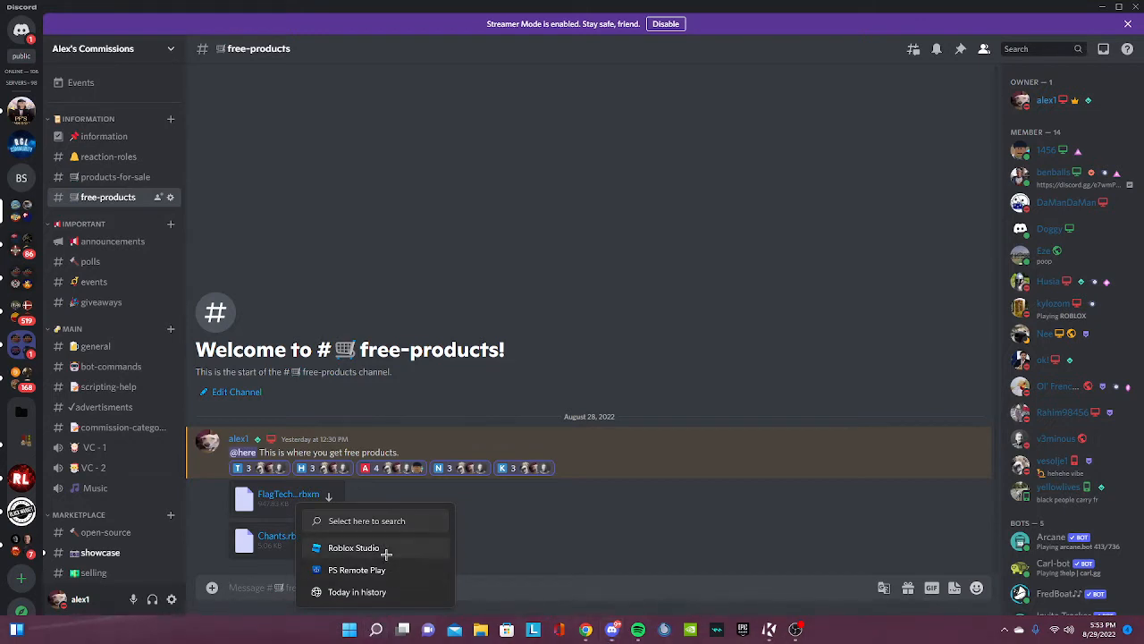
- Download the FlagTech .rbxm model attachment from the #free-products channel
click(354, 547)
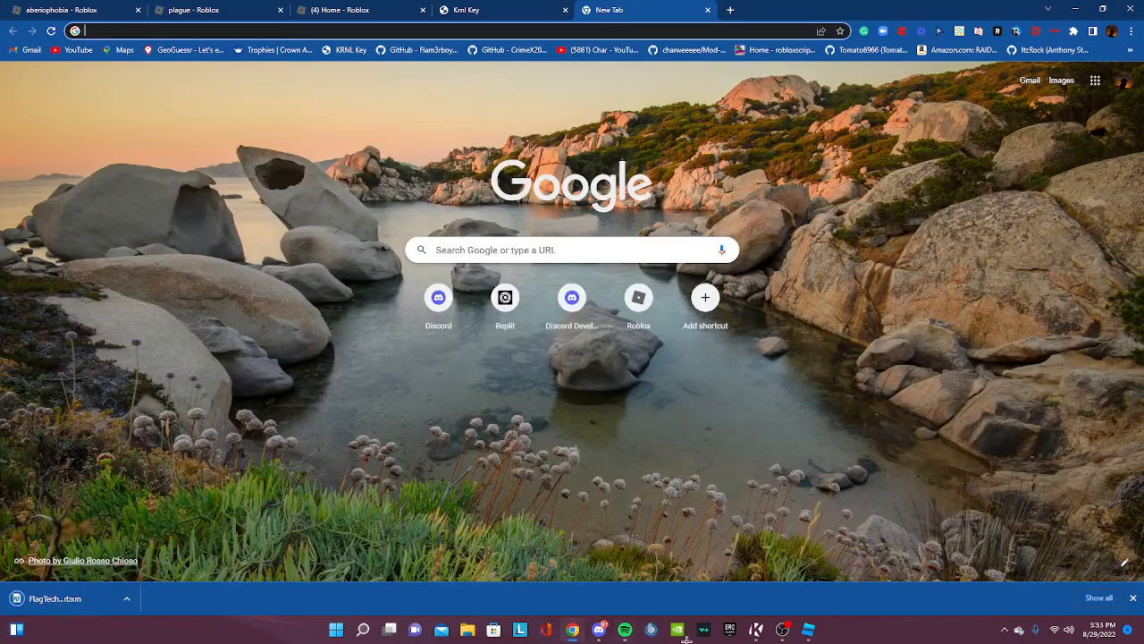
- Insert the downloaded FlagTech .rbxm into the baseplate place's Workspace
click(468, 630)
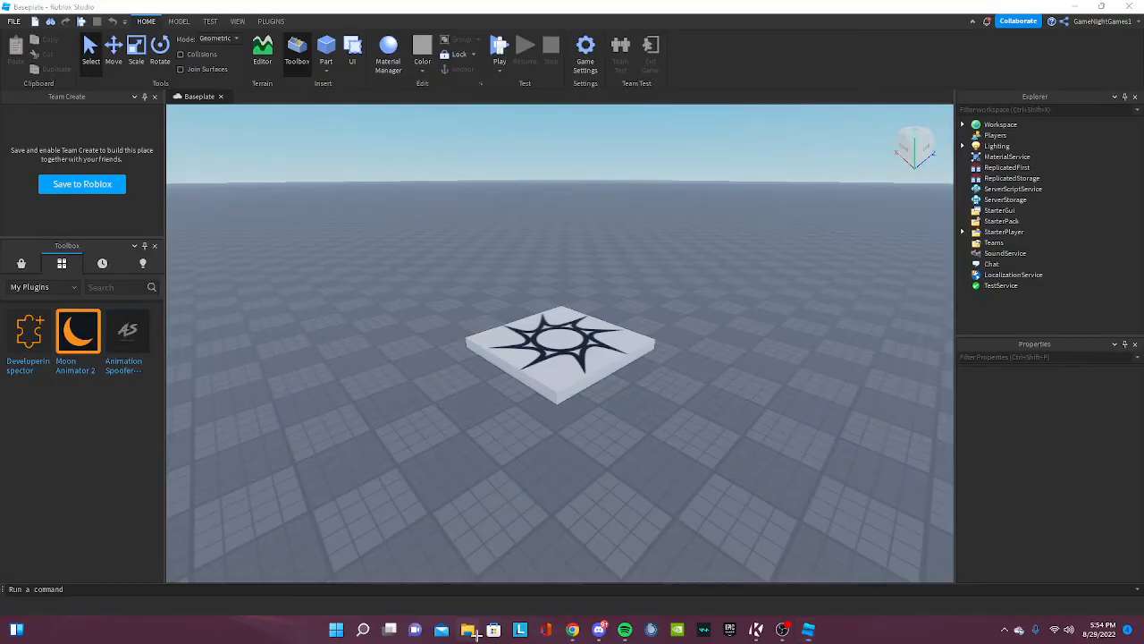
click(466, 629)
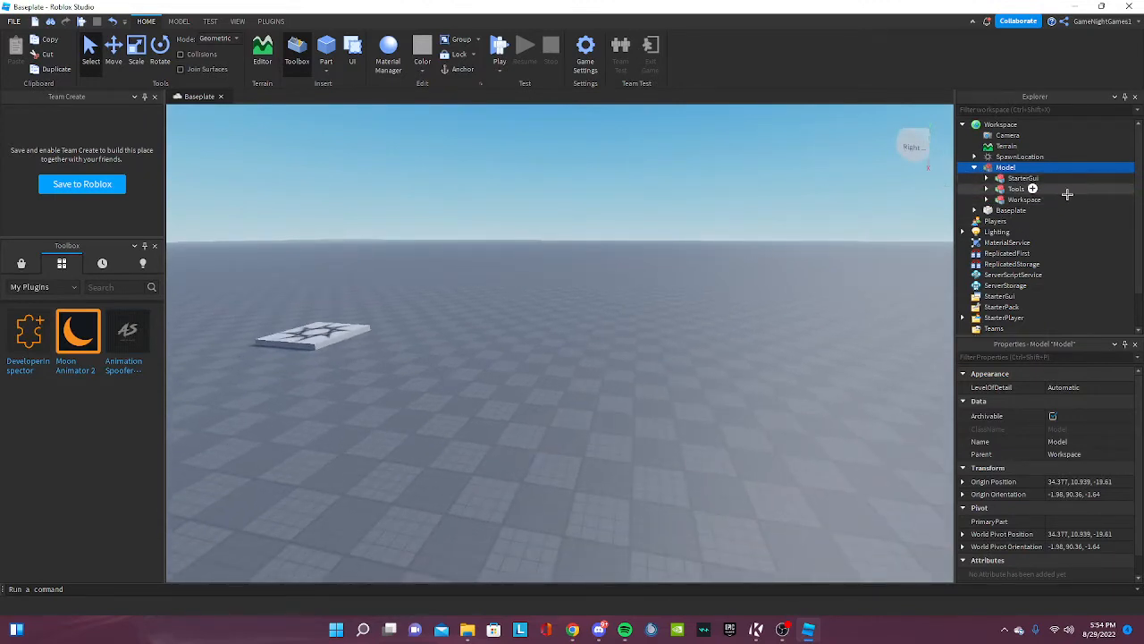
- Ungroup the FlagTech model into its folders and read the FlagTechSetup script's instructions
click(987, 190)
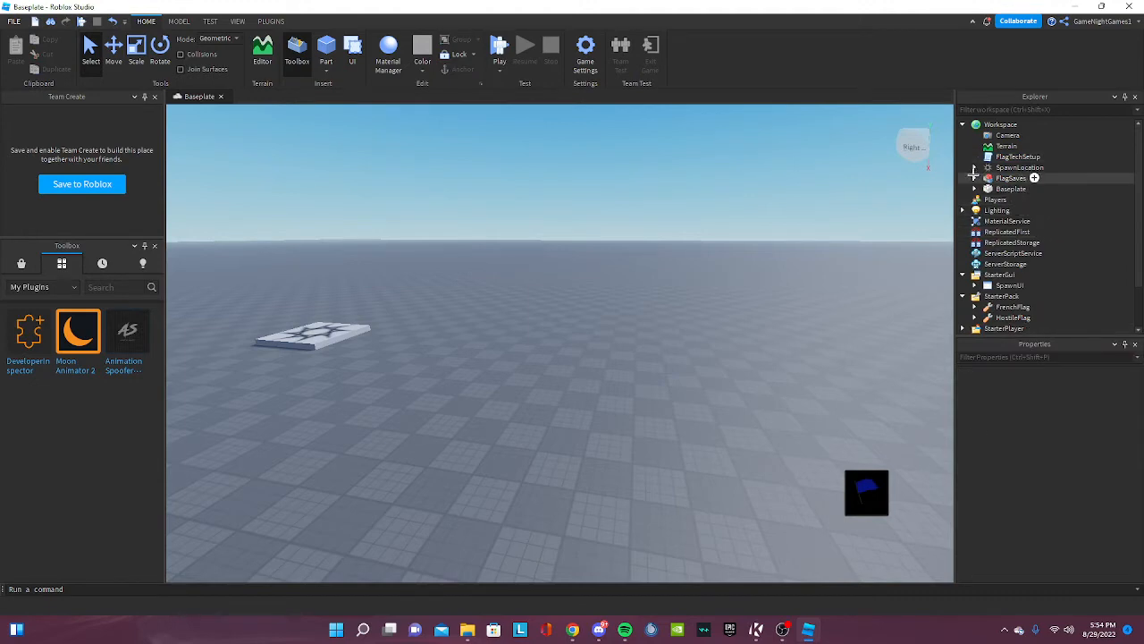
click(1037, 199)
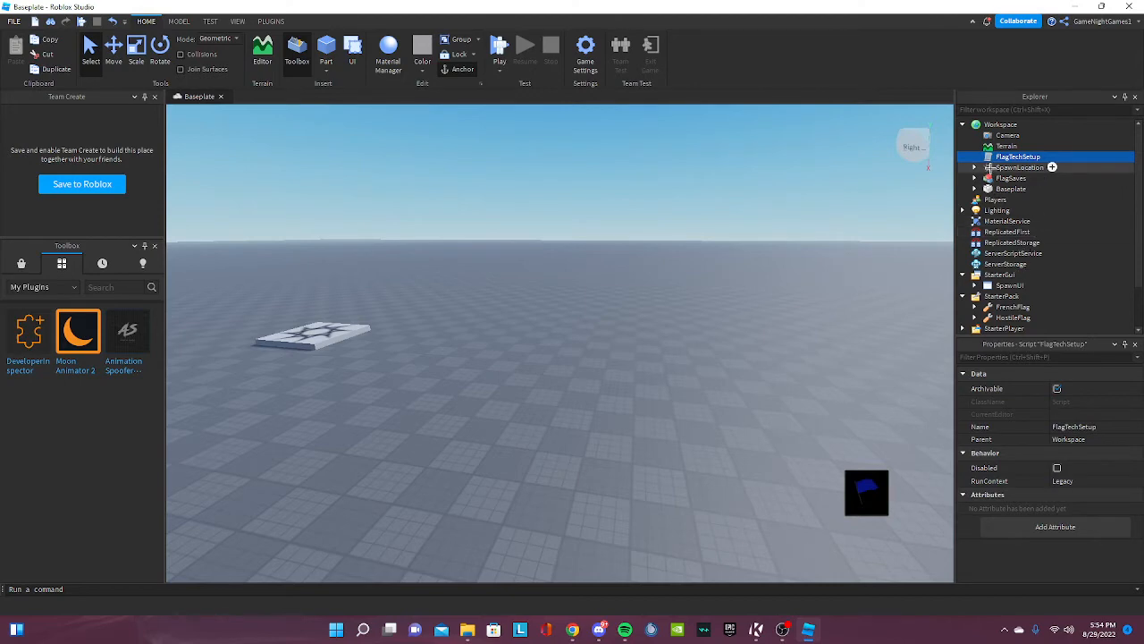
click(1019, 168)
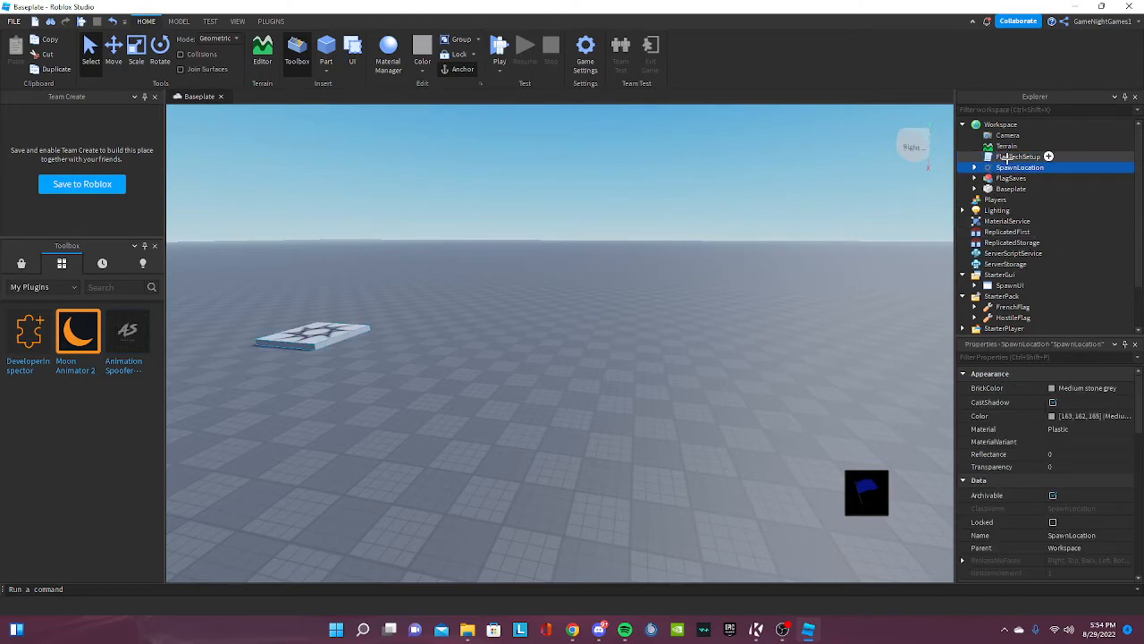
double_click(1017, 158)
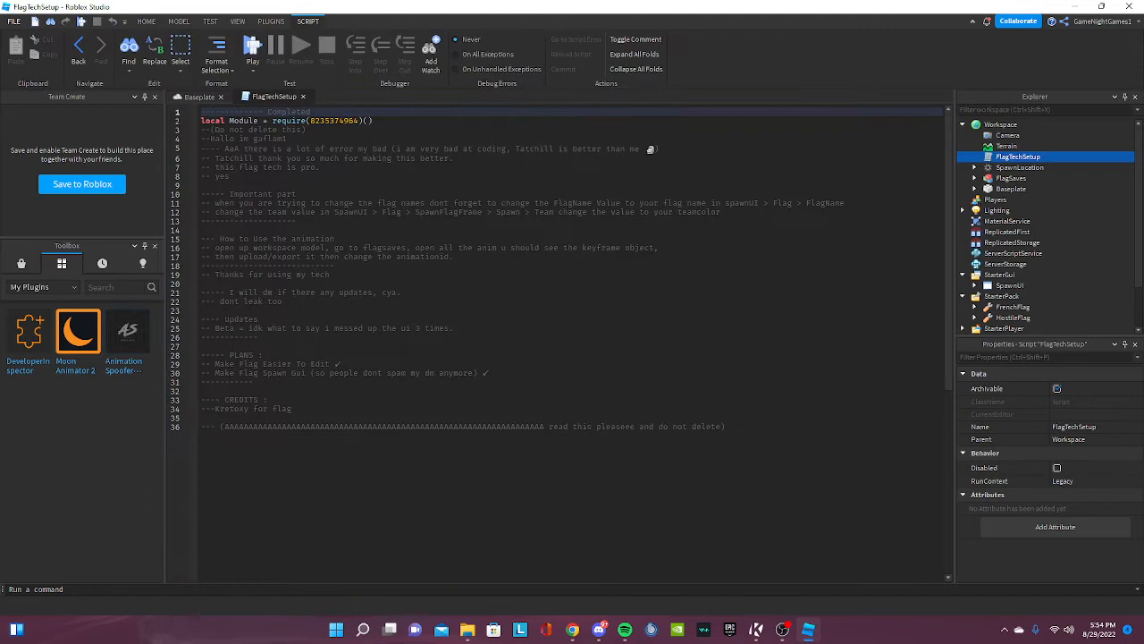
click(197, 97)
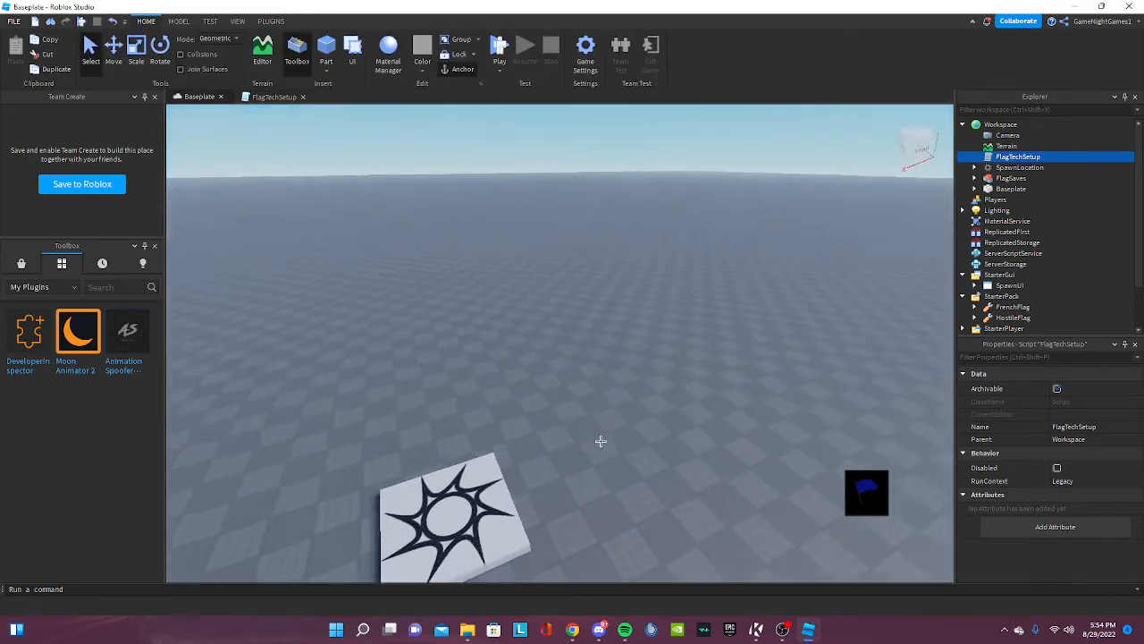
- Expand FlagGears > Animations > CrouchIdle in the Explorer to show its KeyframeSequence
click(975, 254)
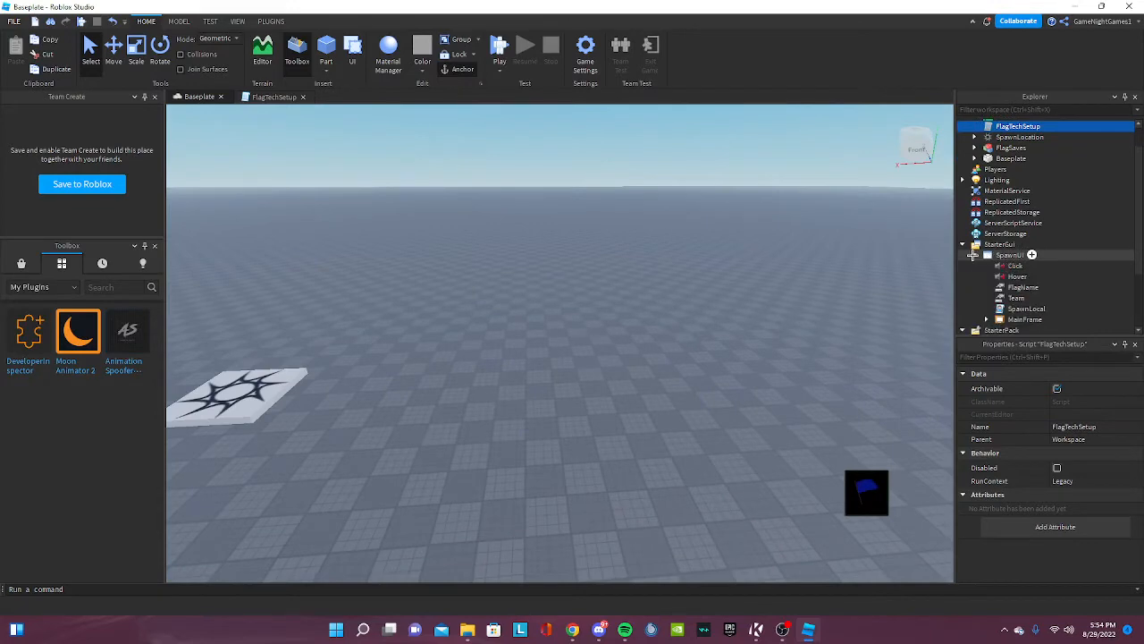
click(973, 254)
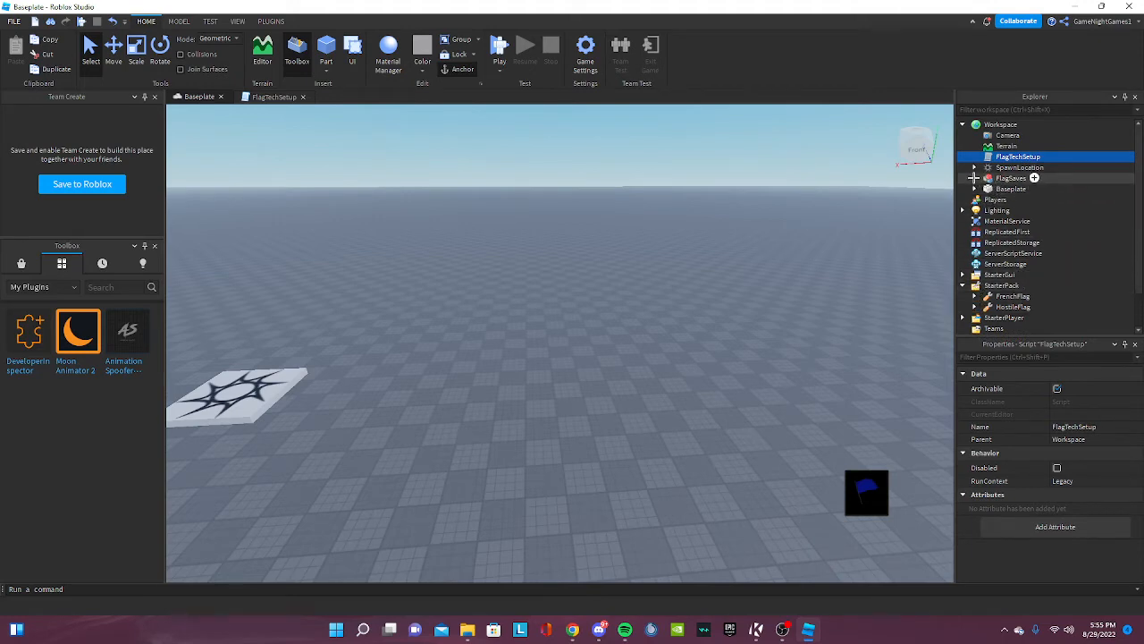
click(974, 179)
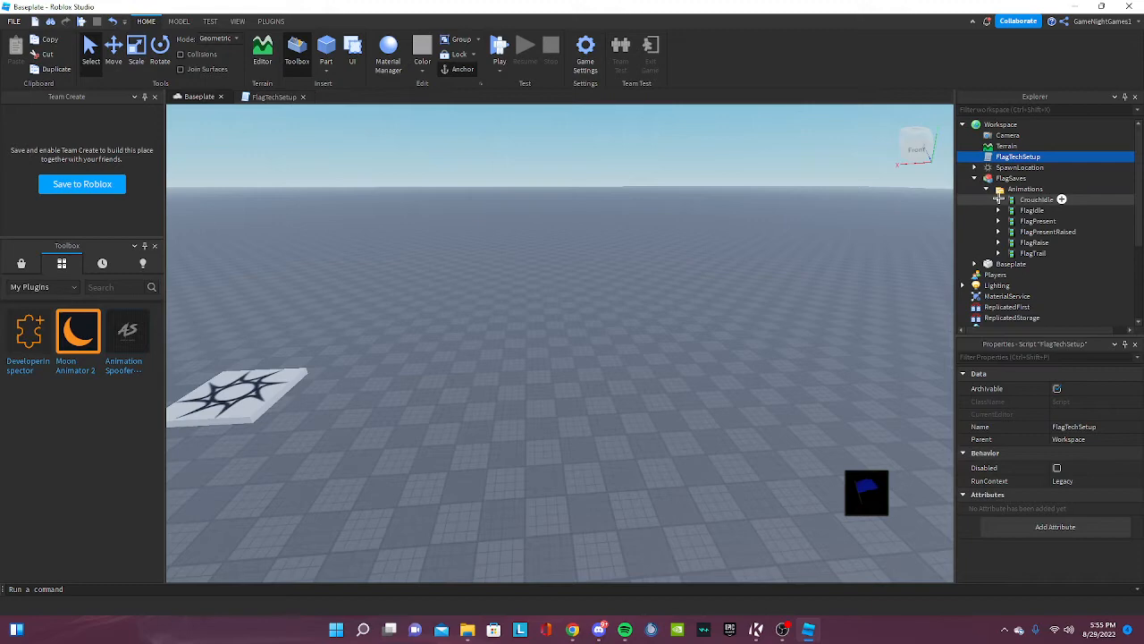
click(1046, 200)
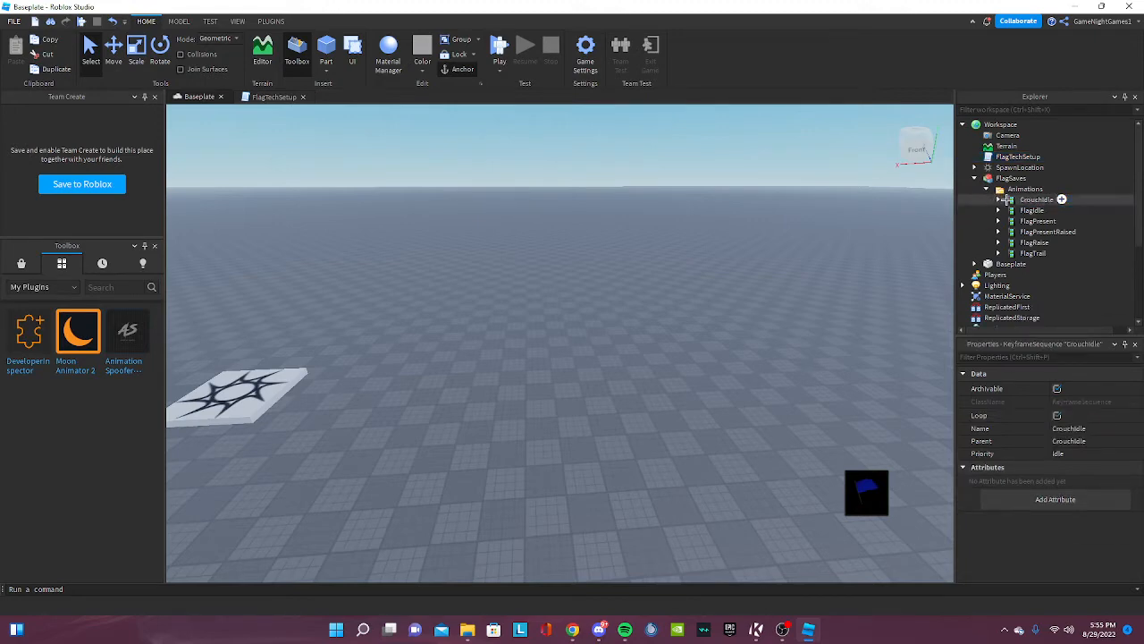
click(1035, 200)
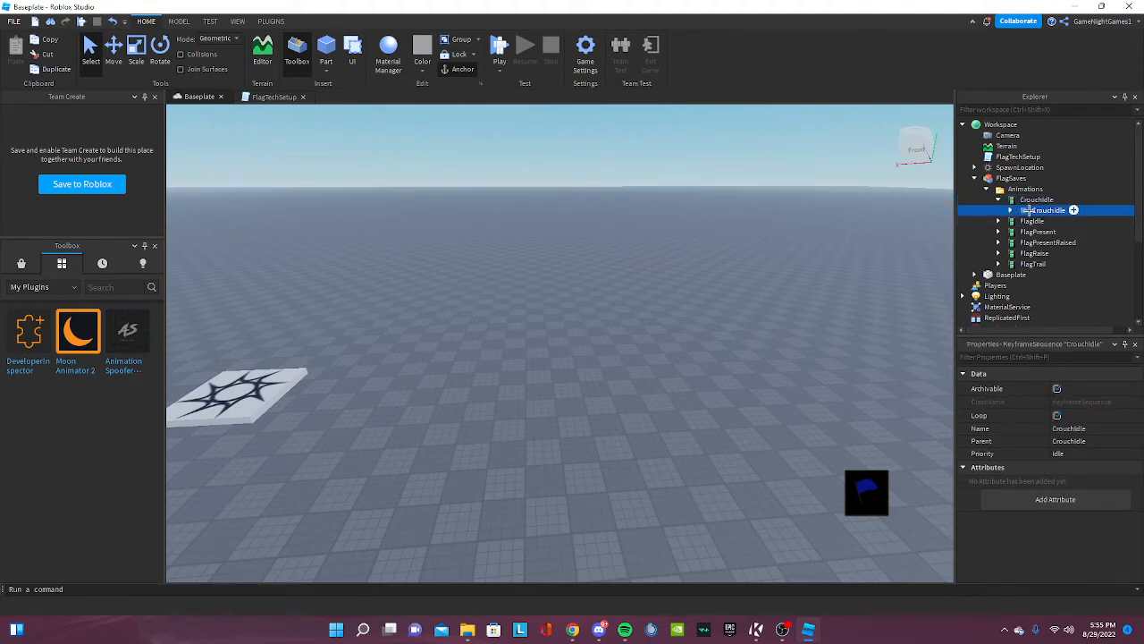
- Upload the CrouchIdle keyframe sequence to Roblox and enter its asset id in AnimationId
right_click(1044, 209)
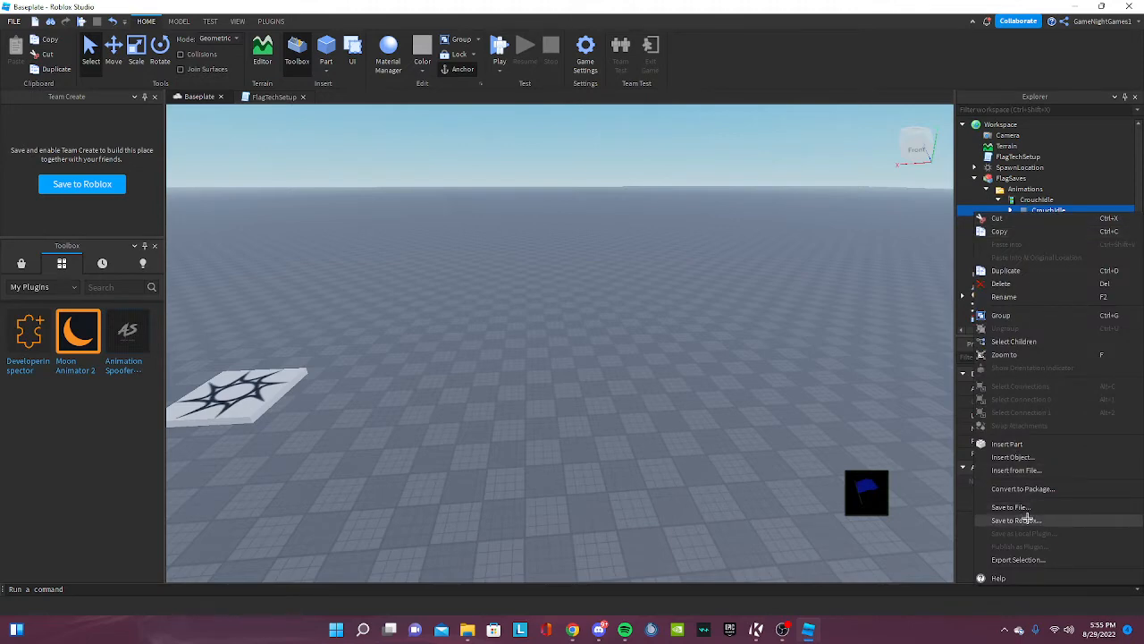
click(1012, 519)
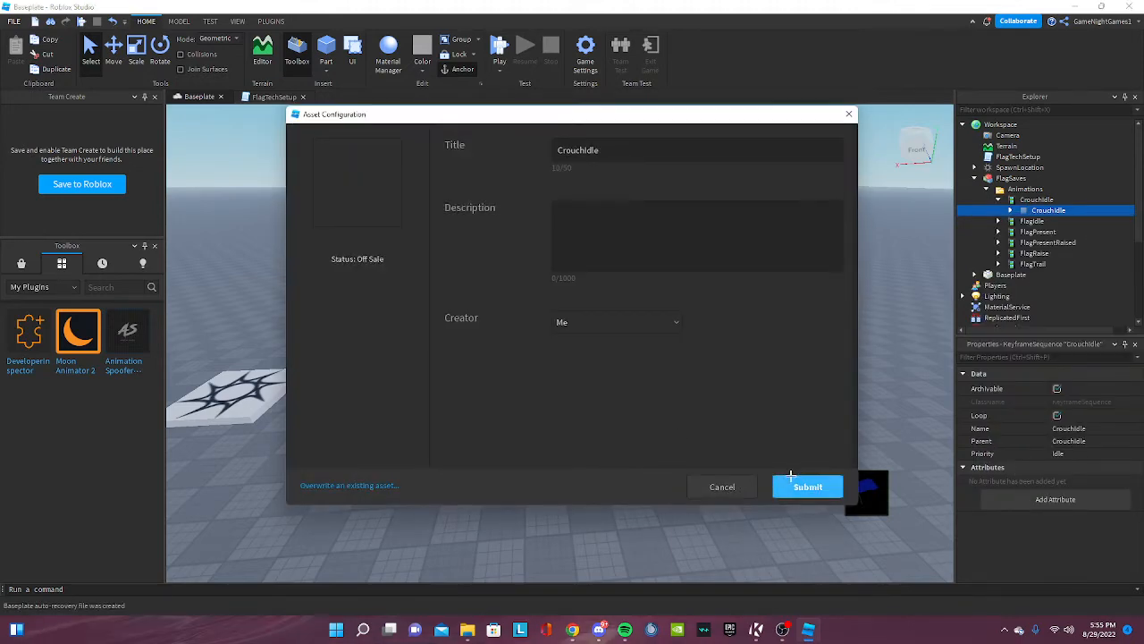
click(809, 487)
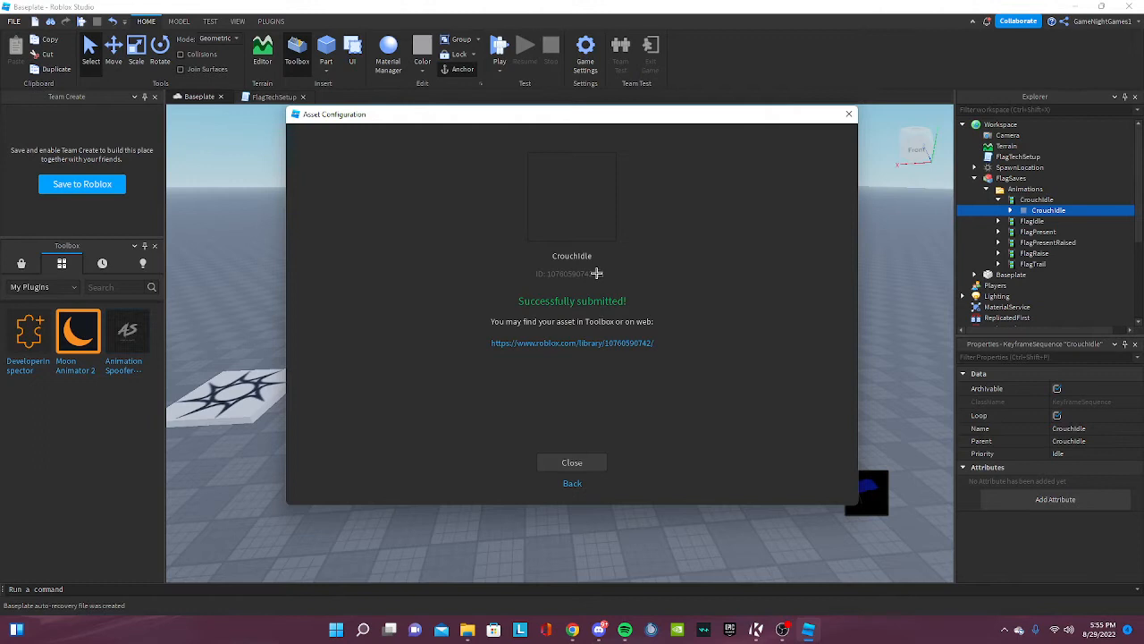
click(572, 461)
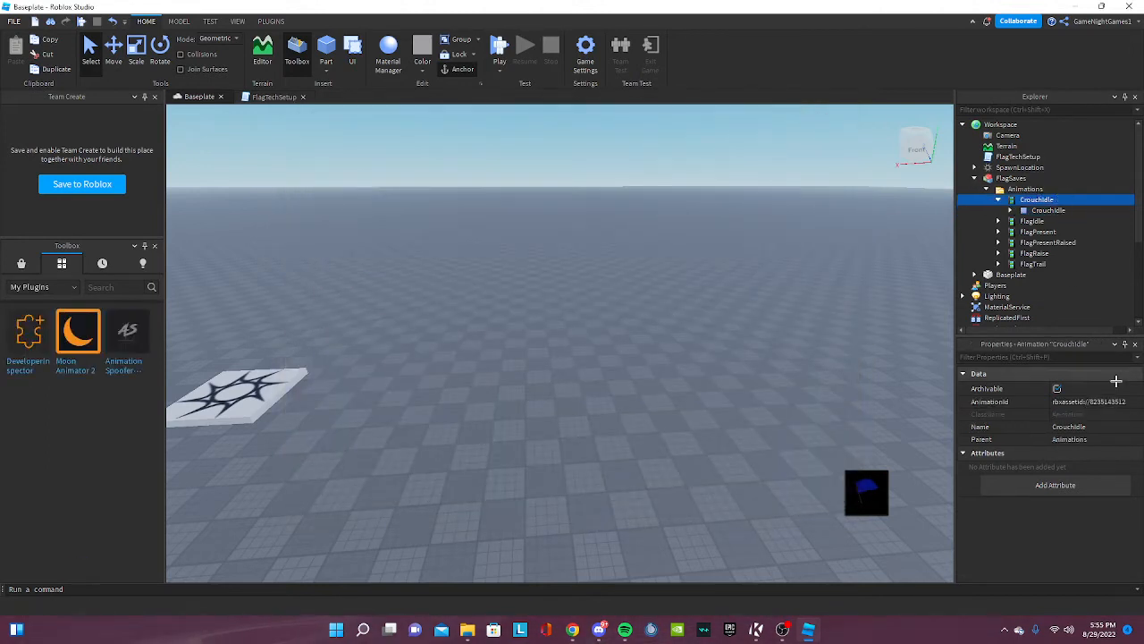
click(1090, 401)
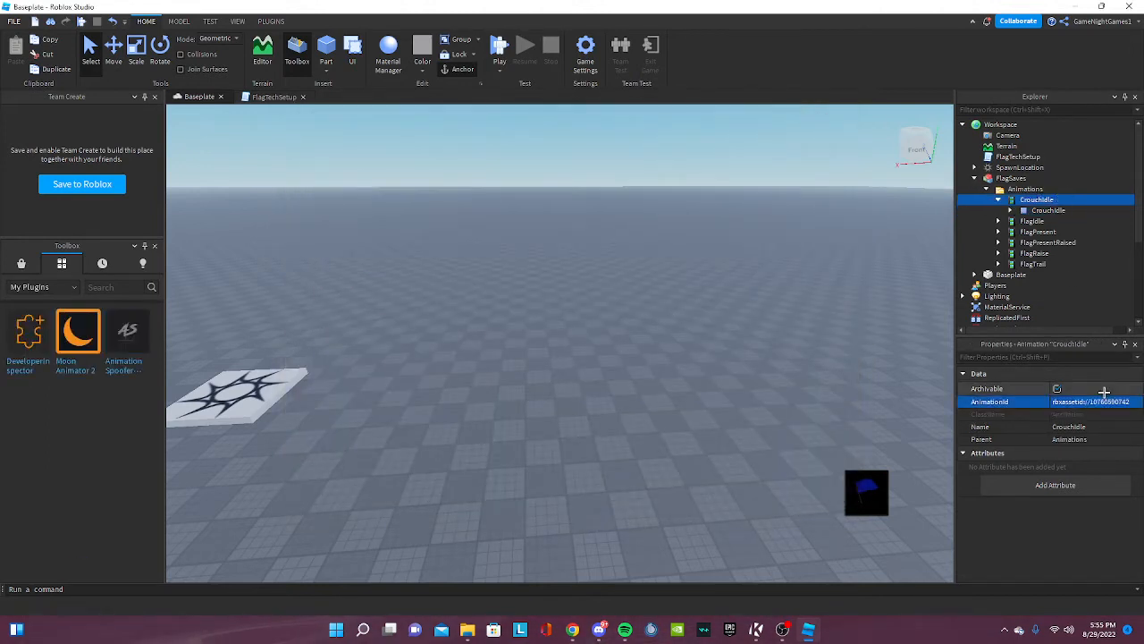
- Upload FlagIdle and FlagPresent to Roblox and set their AnimationId values to the new ids
click(1040, 222)
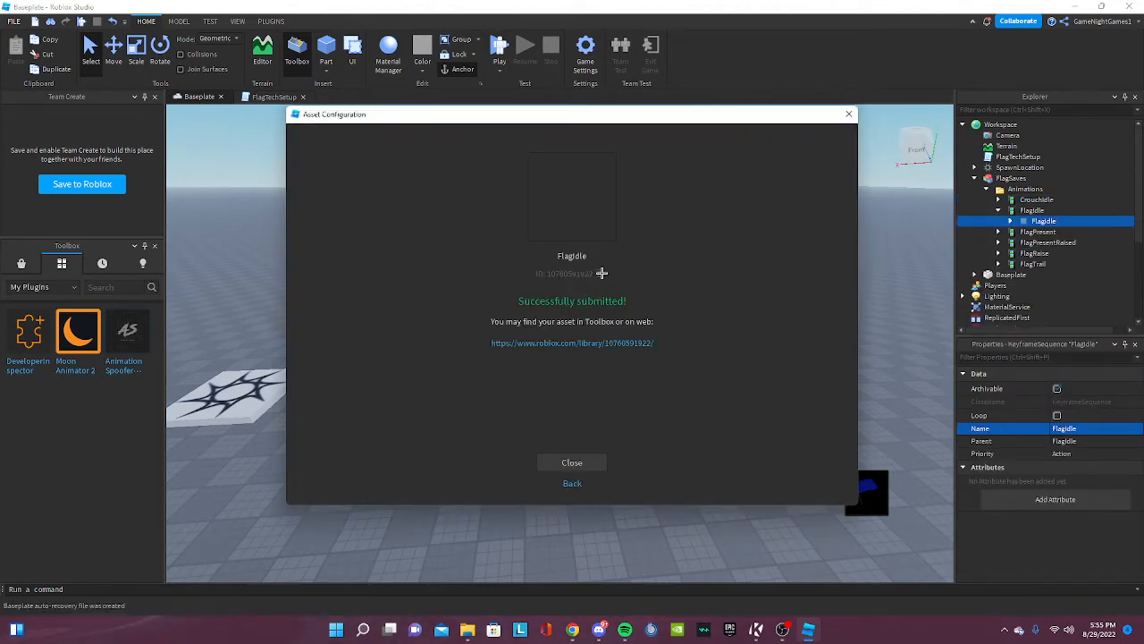
click(572, 461)
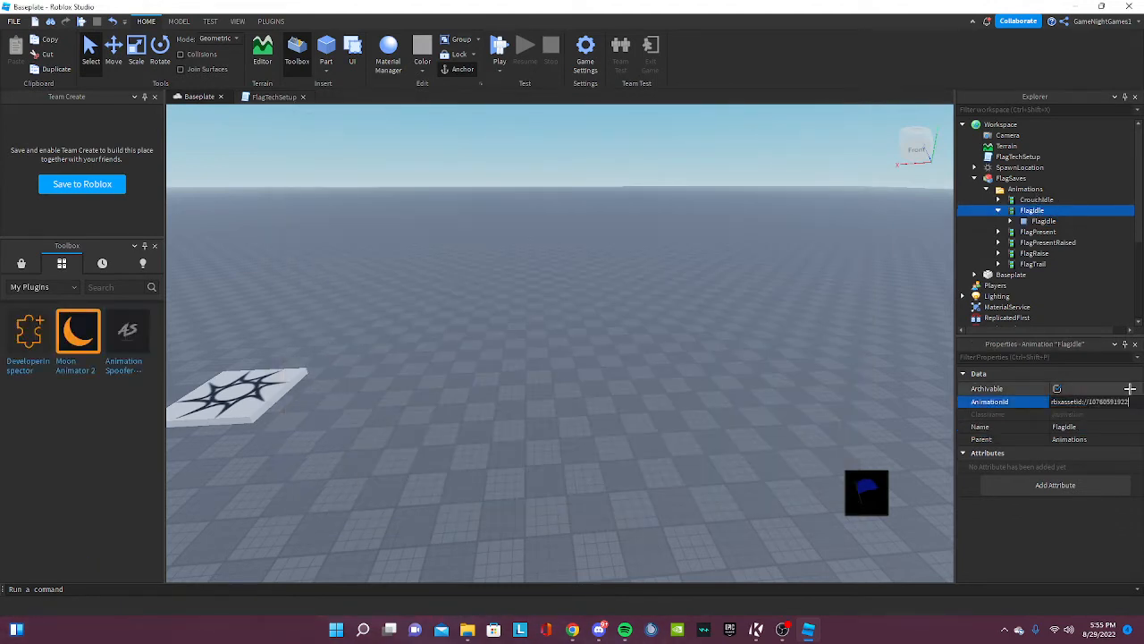
click(1039, 233)
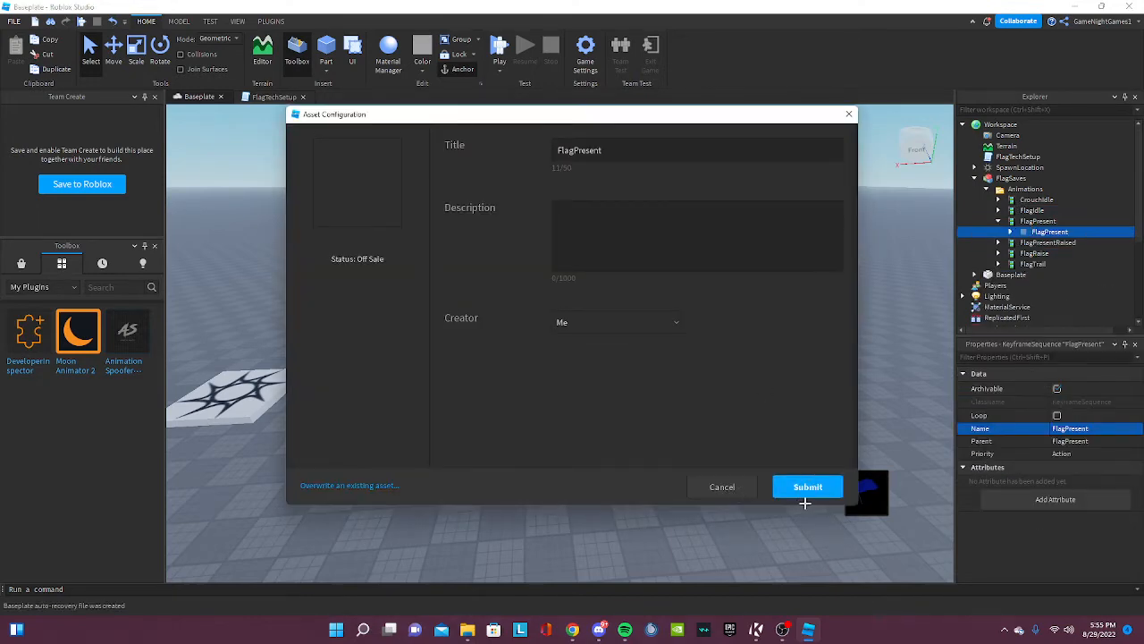
click(809, 486)
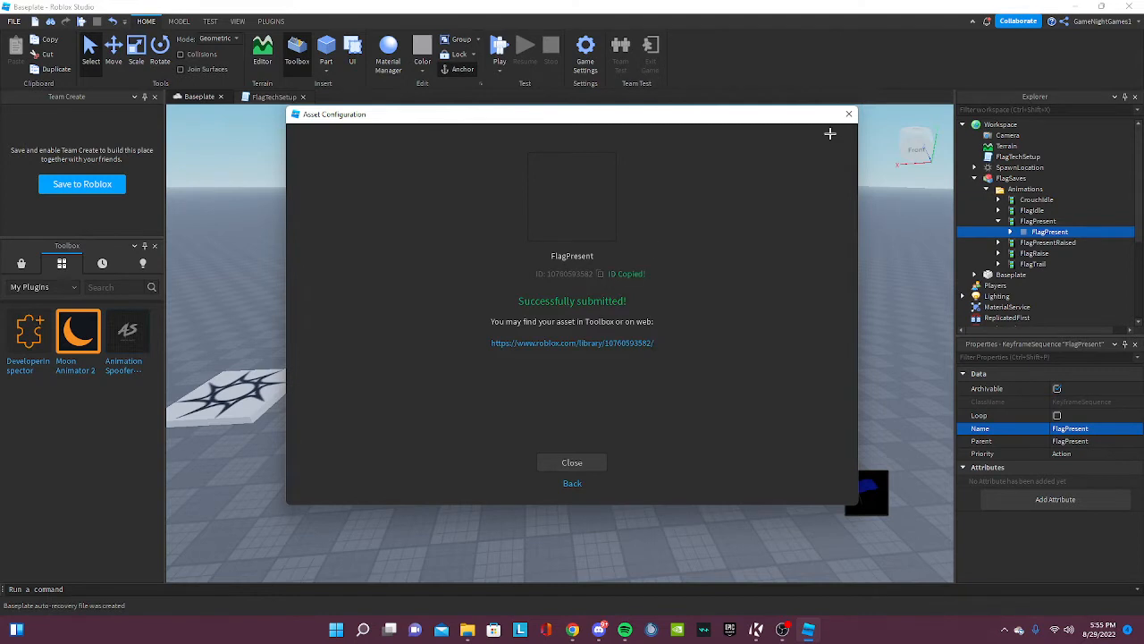
click(573, 461)
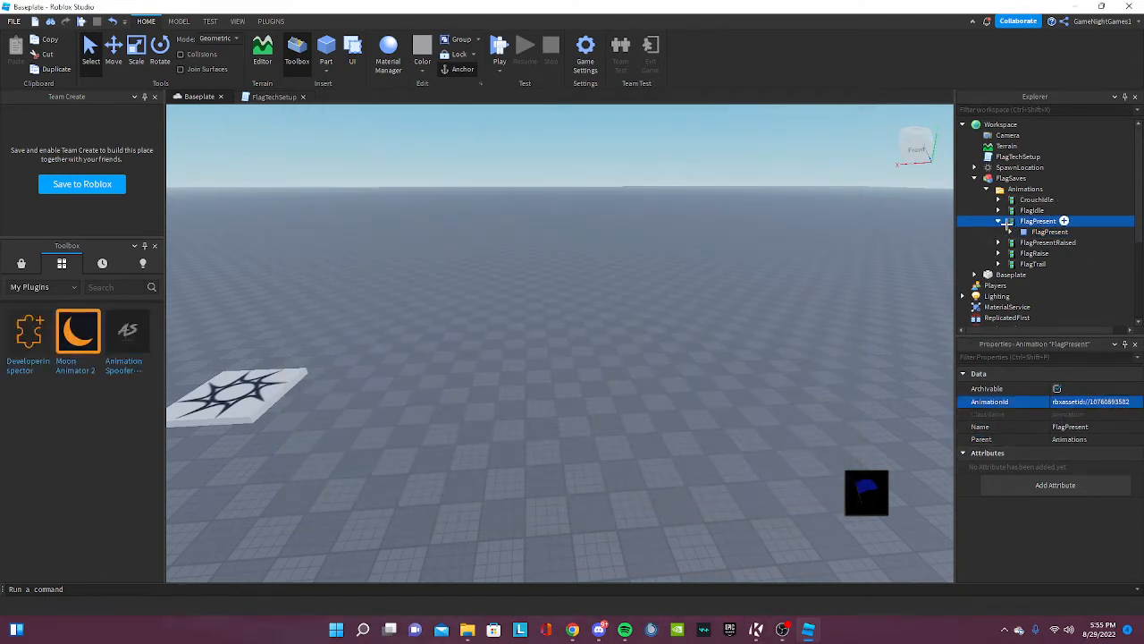
- Upload the FlagPresentRaised keyframe sequence to Roblox to get its asset id
right_click(1059, 243)
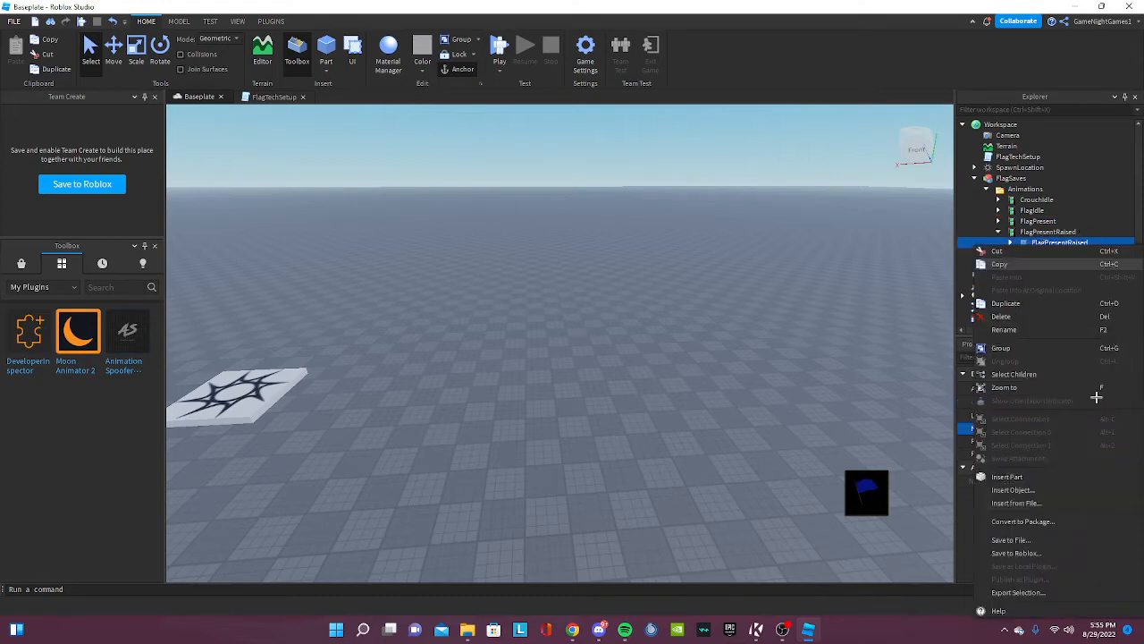
click(1016, 553)
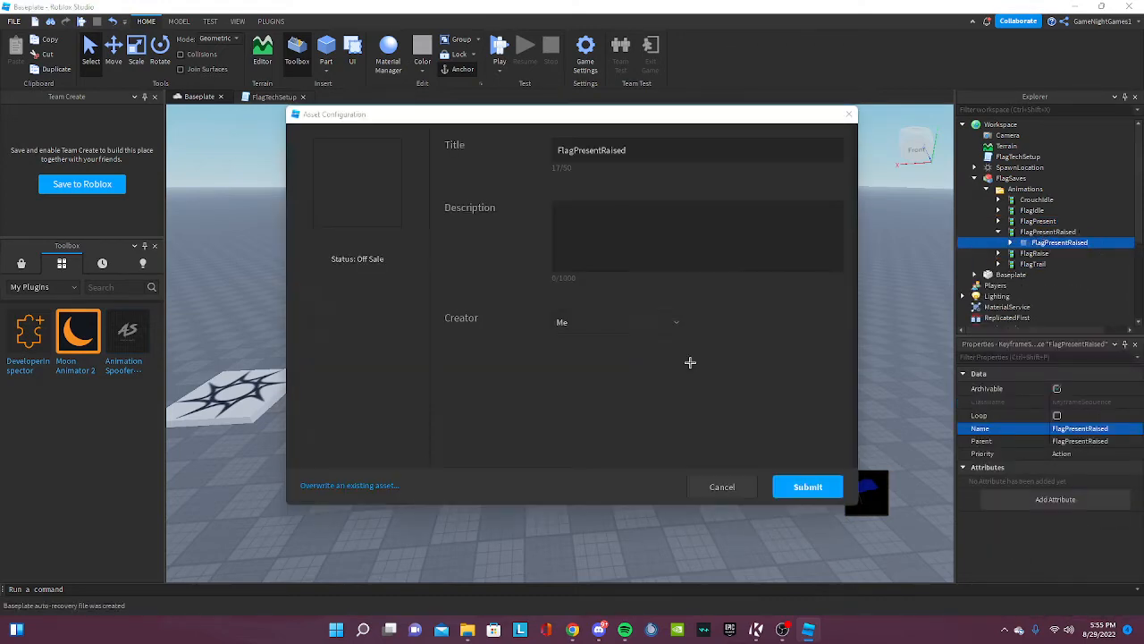
click(808, 487)
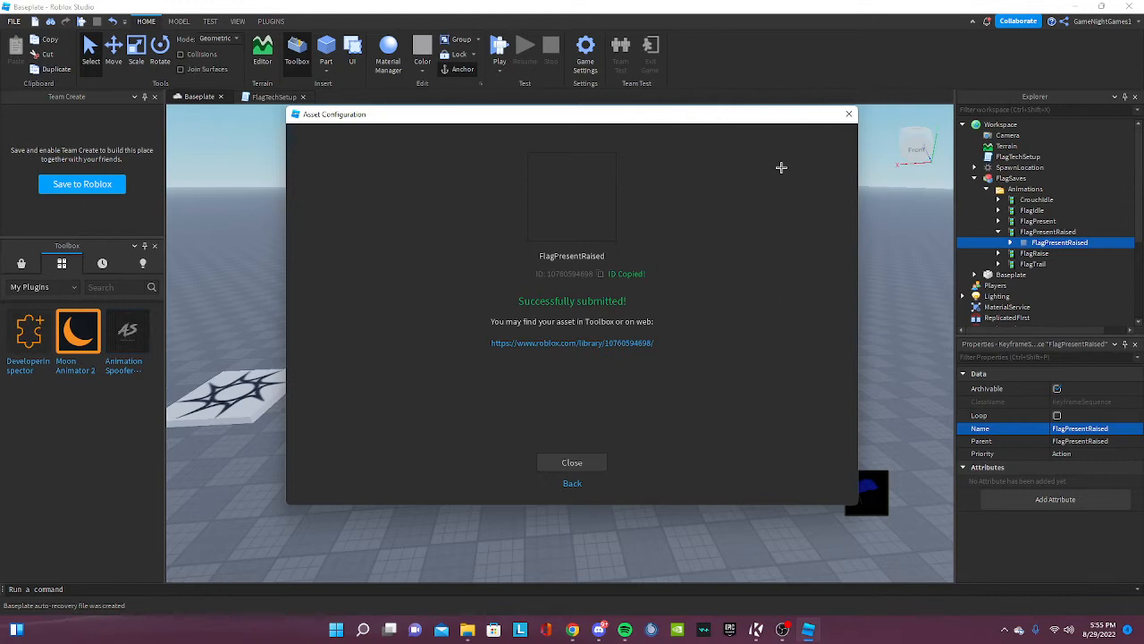
click(572, 461)
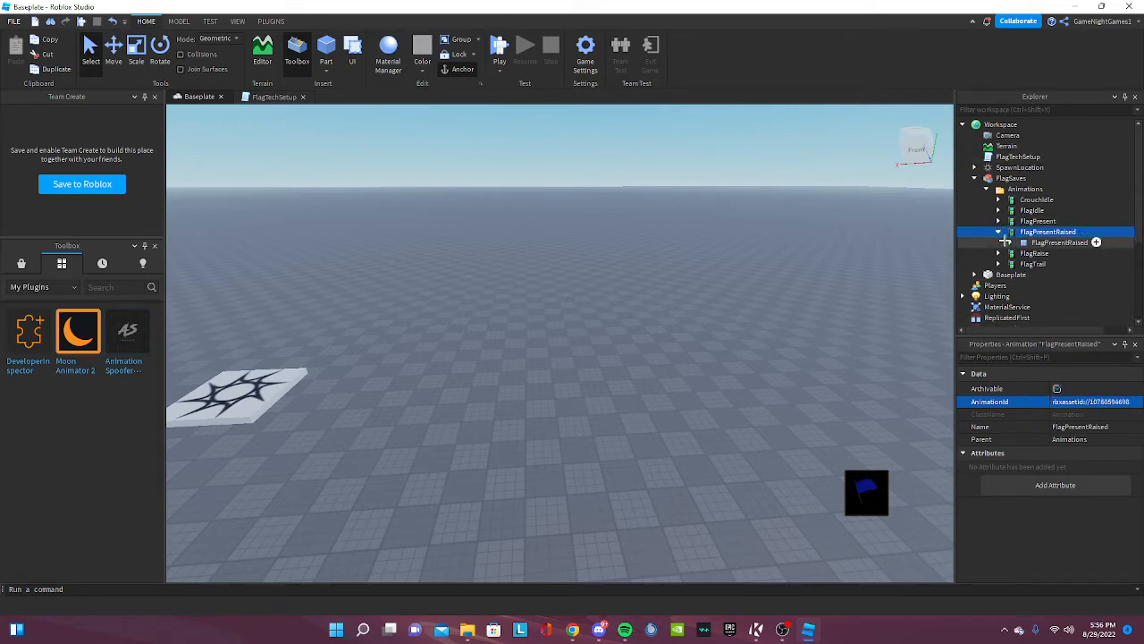
- Upload the FlagRaise keyframe sequence to Roblox to get its asset id
right_click(1046, 254)
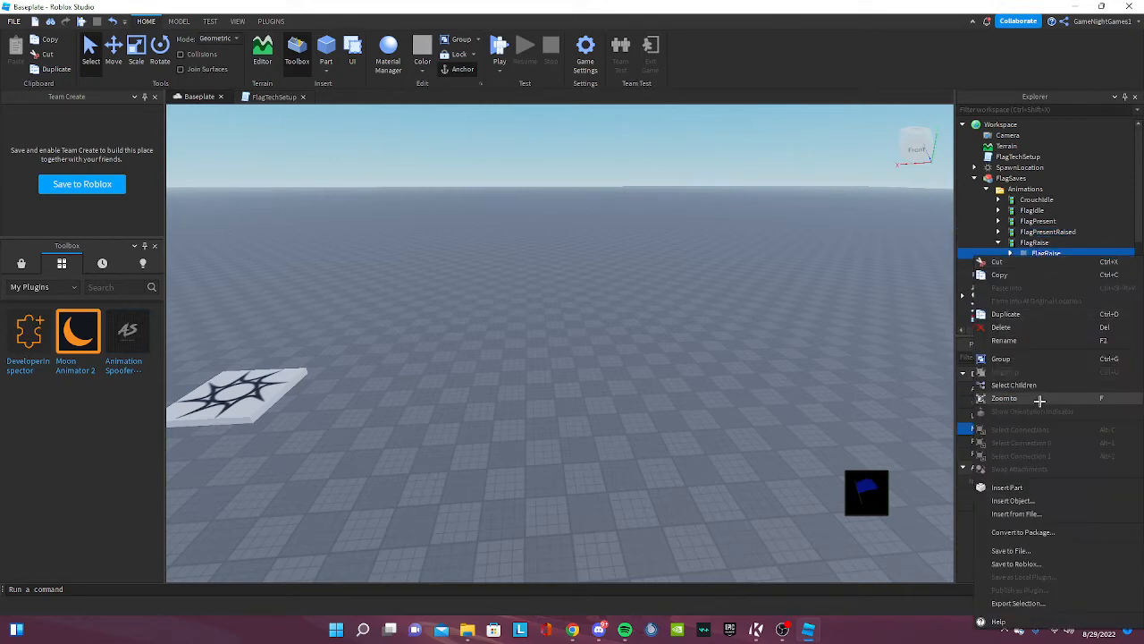
click(1015, 564)
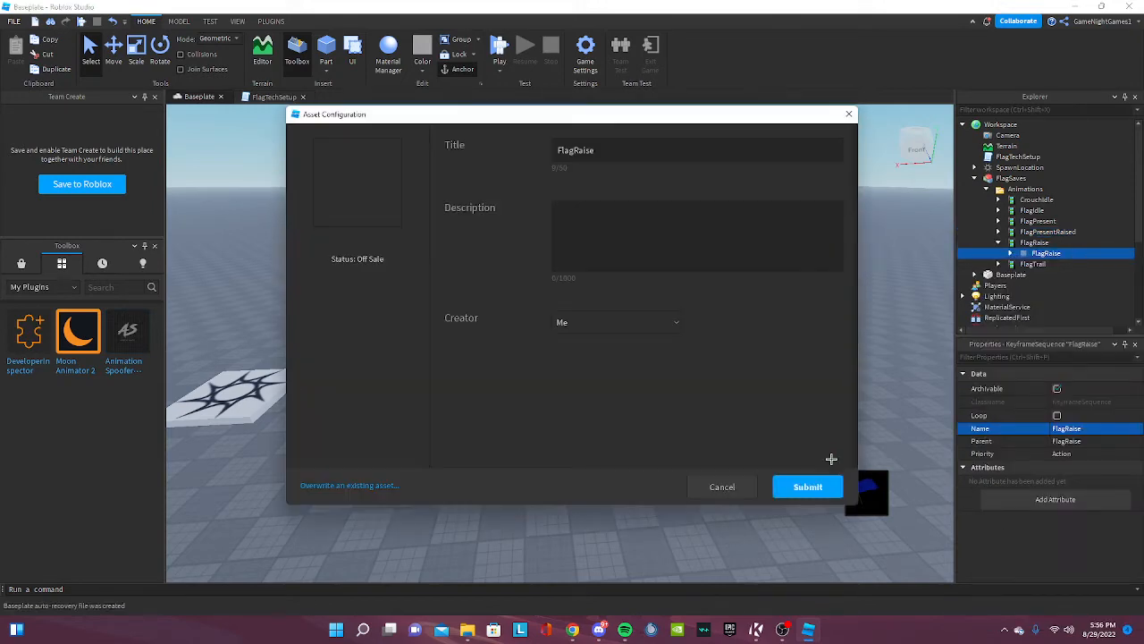
click(808, 486)
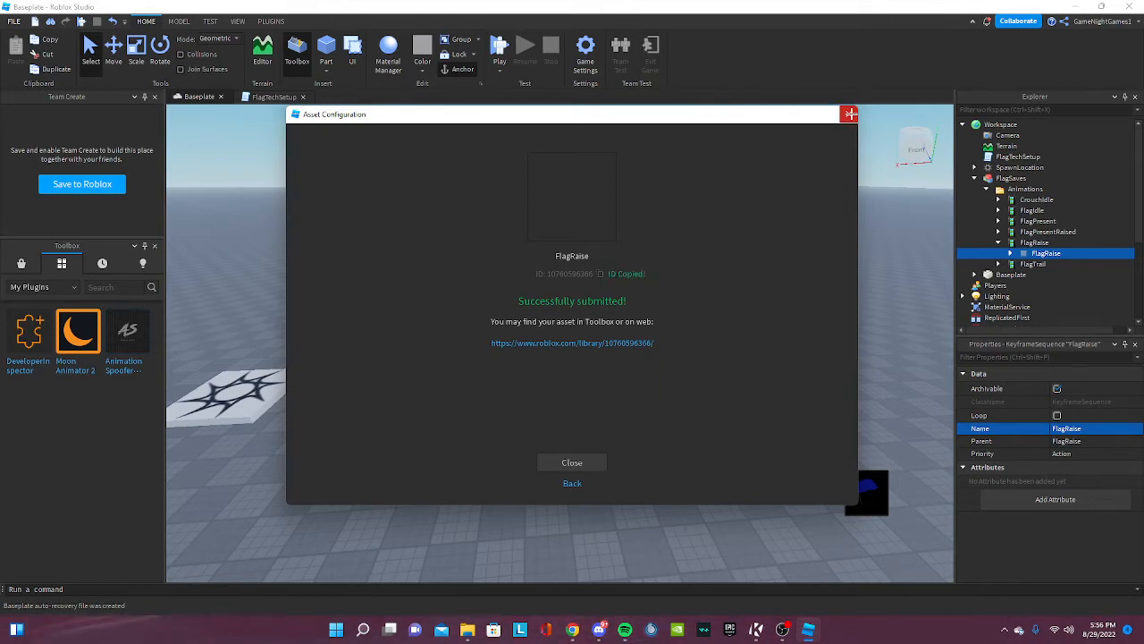
click(573, 461)
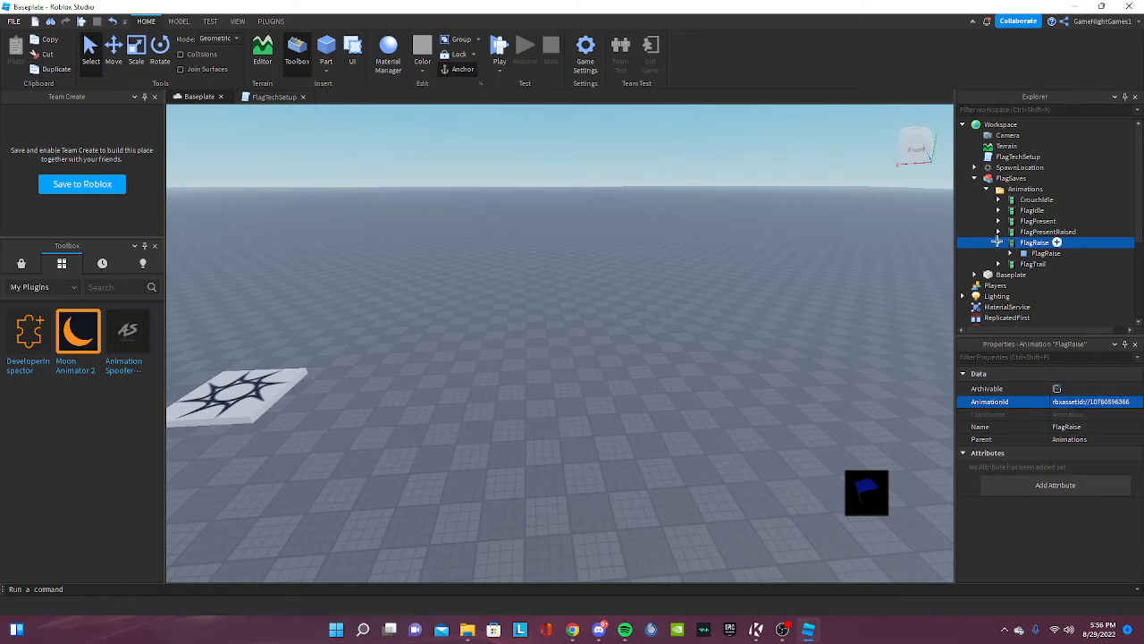
- Publish and assign the uploaded ids to the FlagRaise and FlagTrail AnimationId properties
right_click(1033, 243)
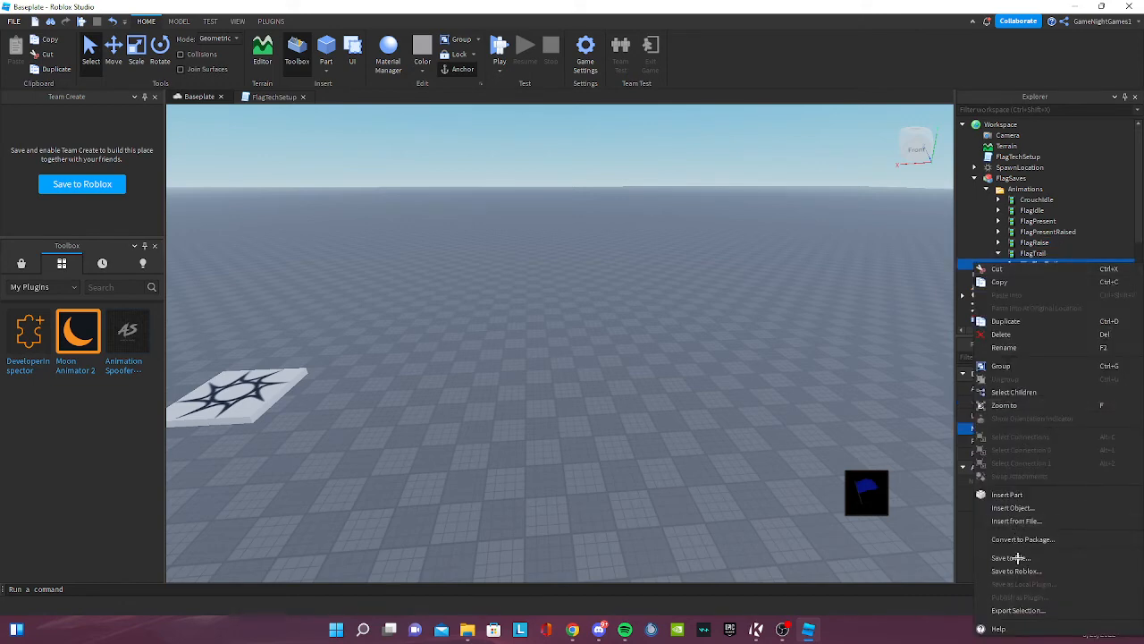
click(1010, 558)
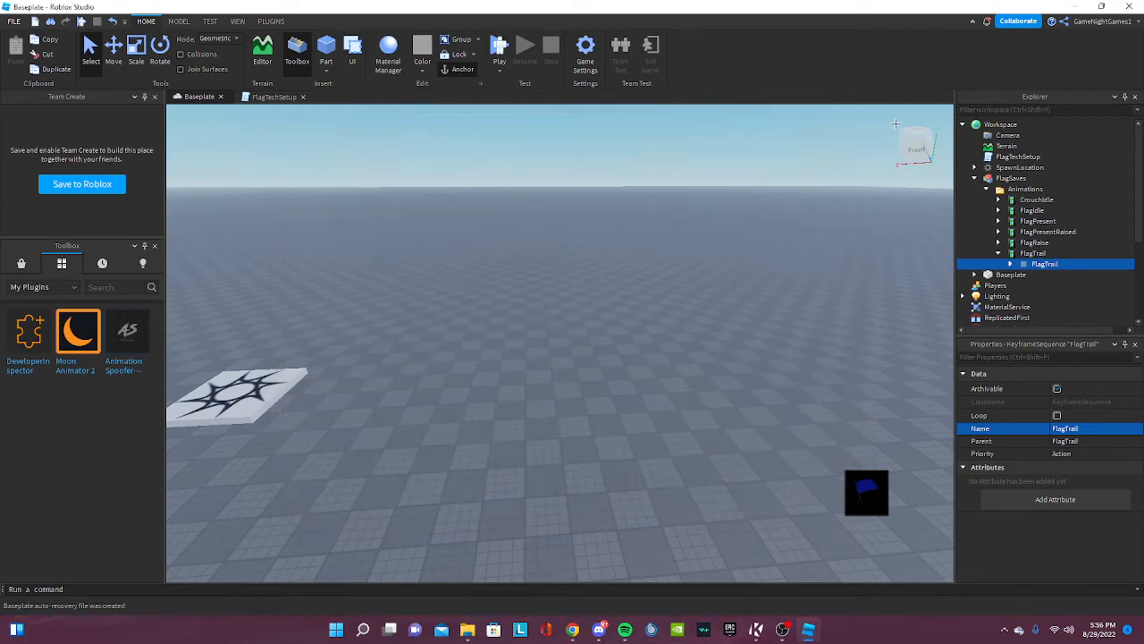
click(1033, 254)
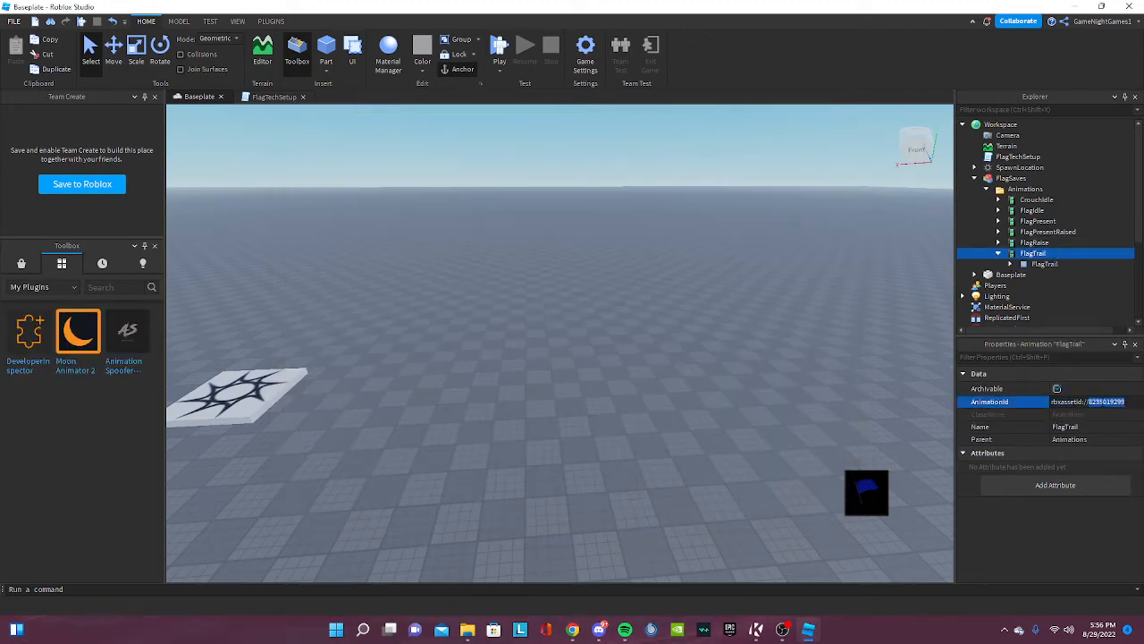
click(1012, 179)
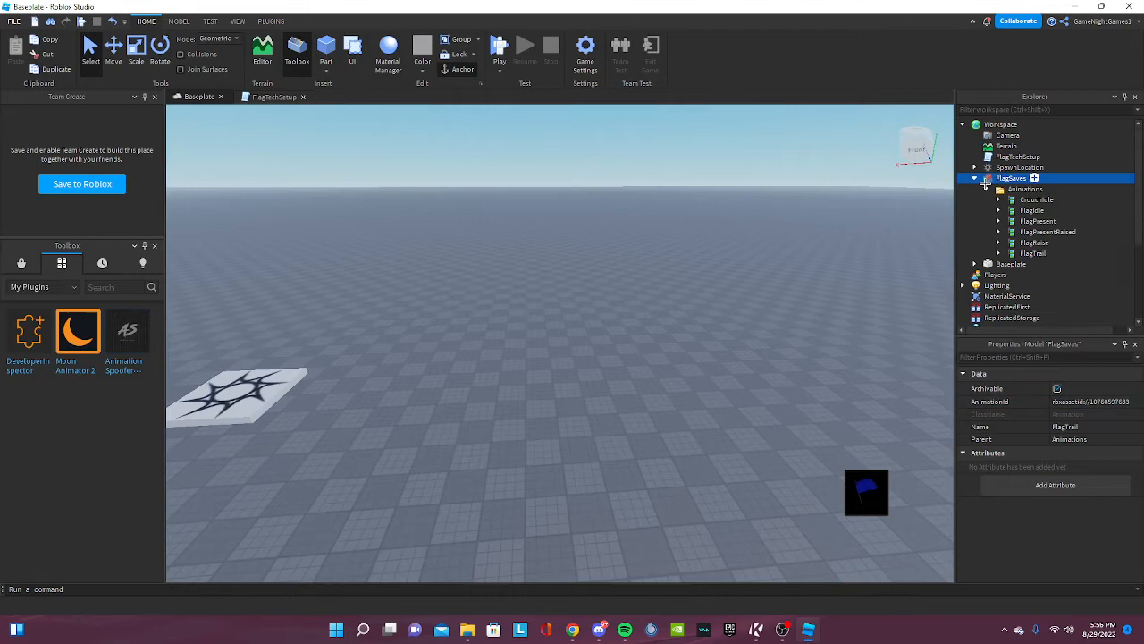
- Add a Team under the Teams service and name it 'Test Team'
click(974, 179)
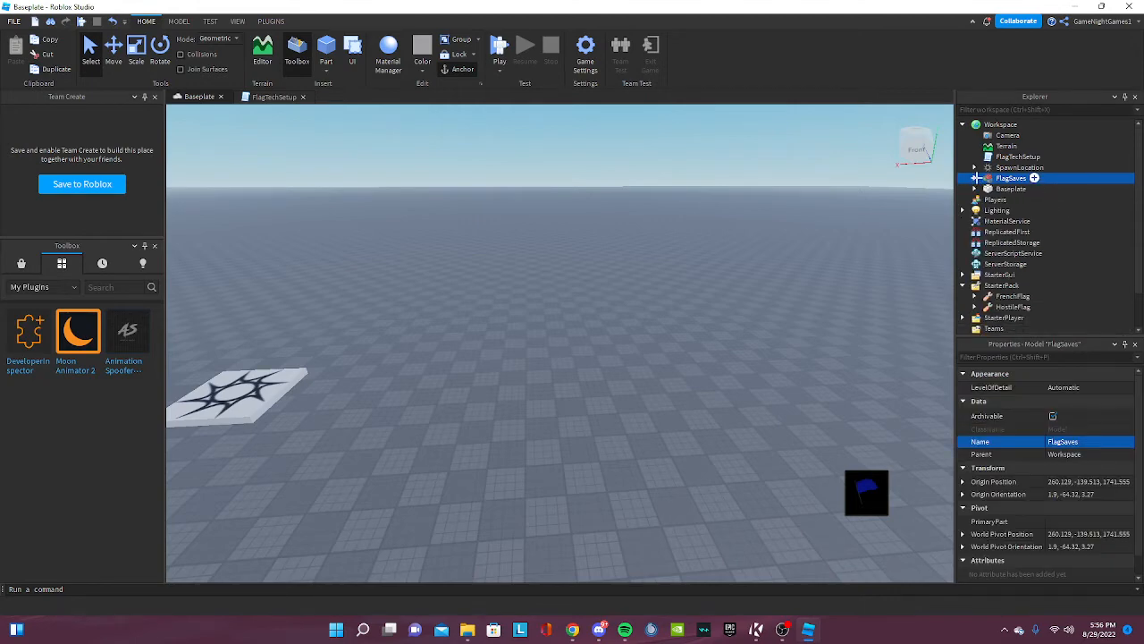
scroll(down, 3)
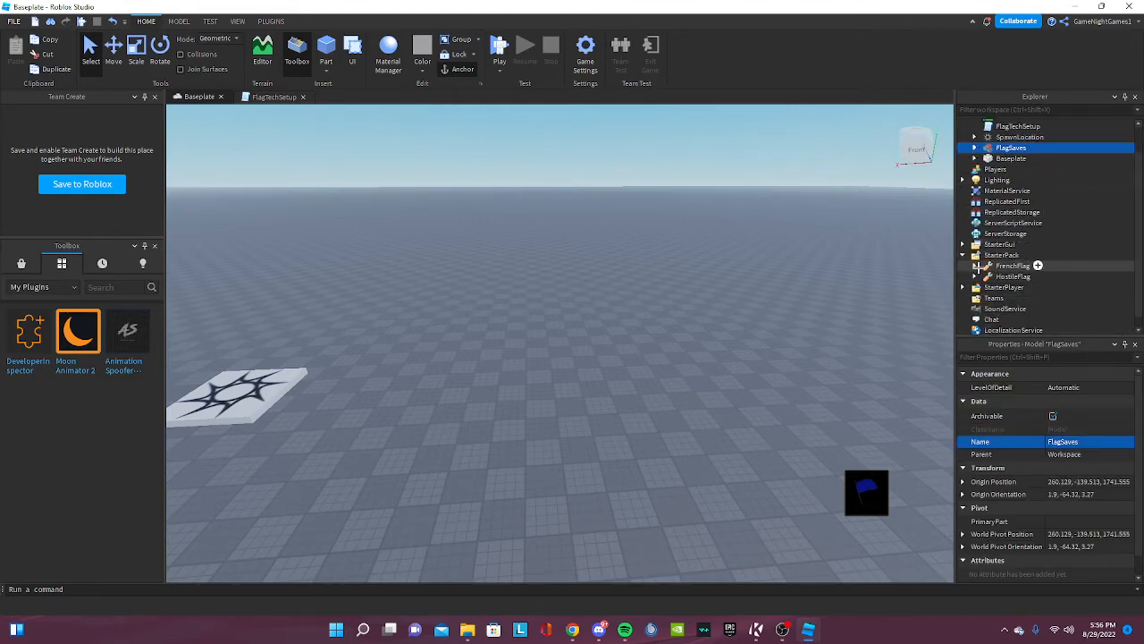
click(994, 297)
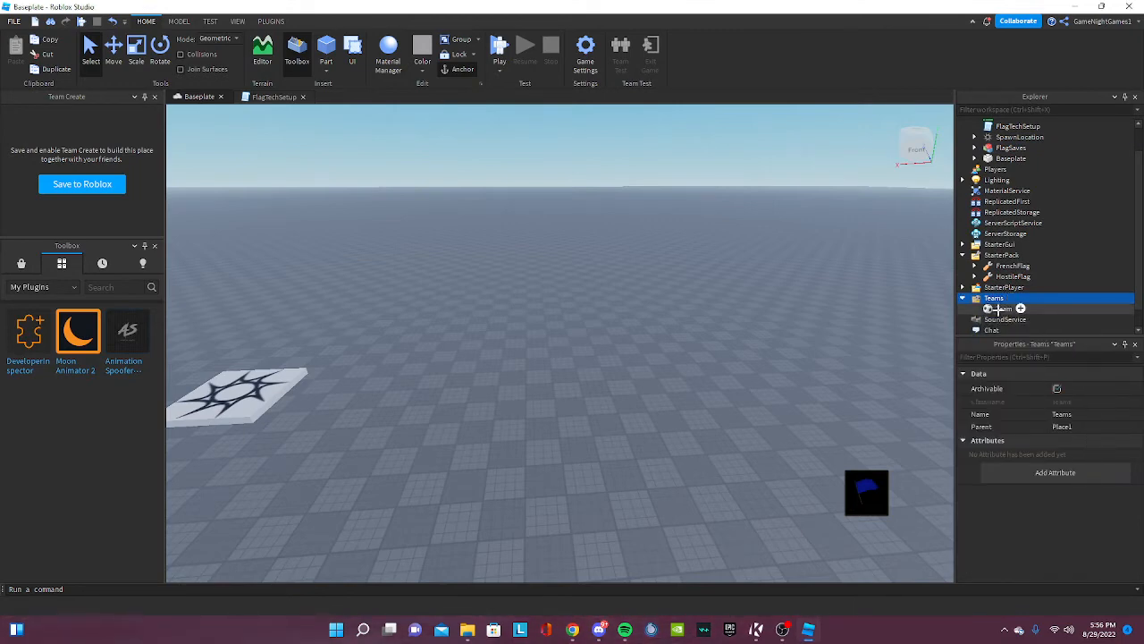
click(1019, 307)
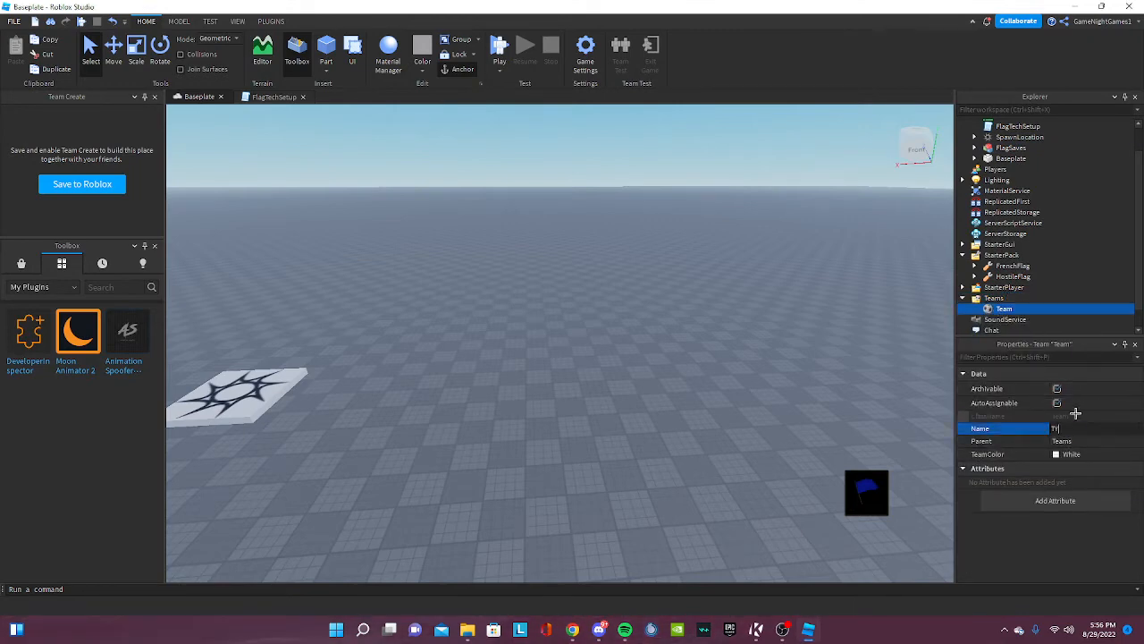
text(Test)
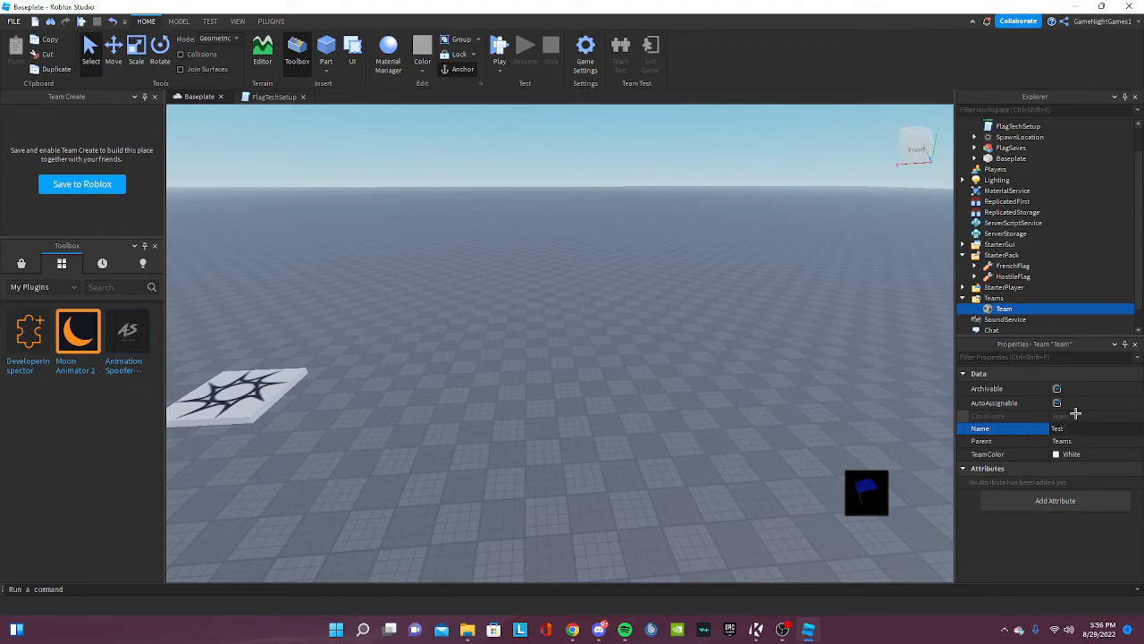
text(Test Team)
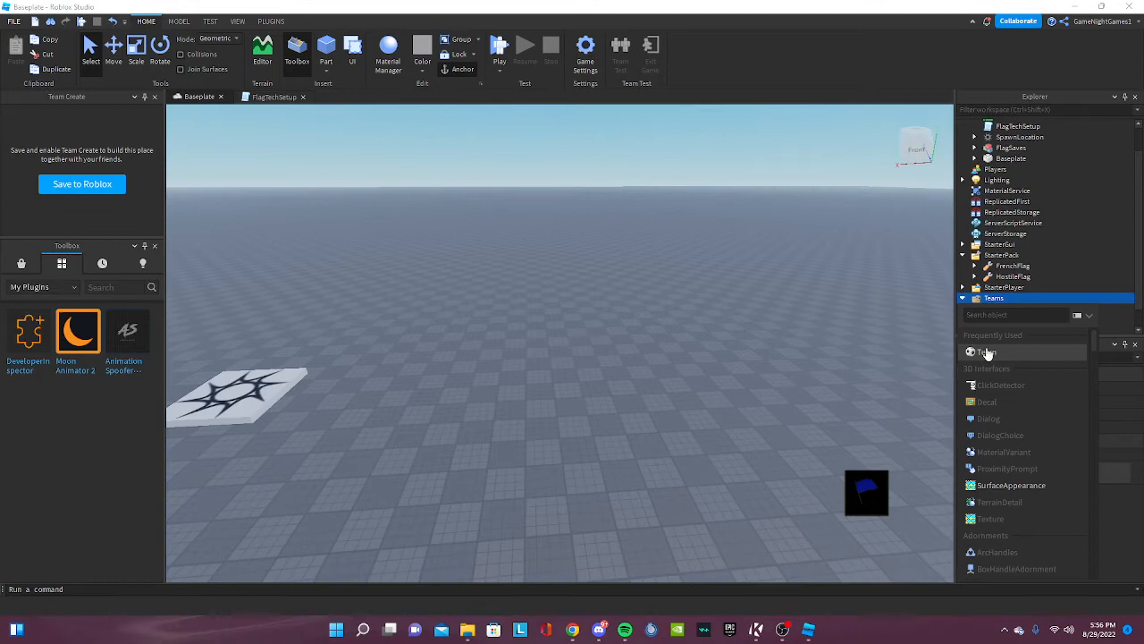
- Add a second team named 'Test Team 1' and set its TeamColor to Cyan
click(987, 351)
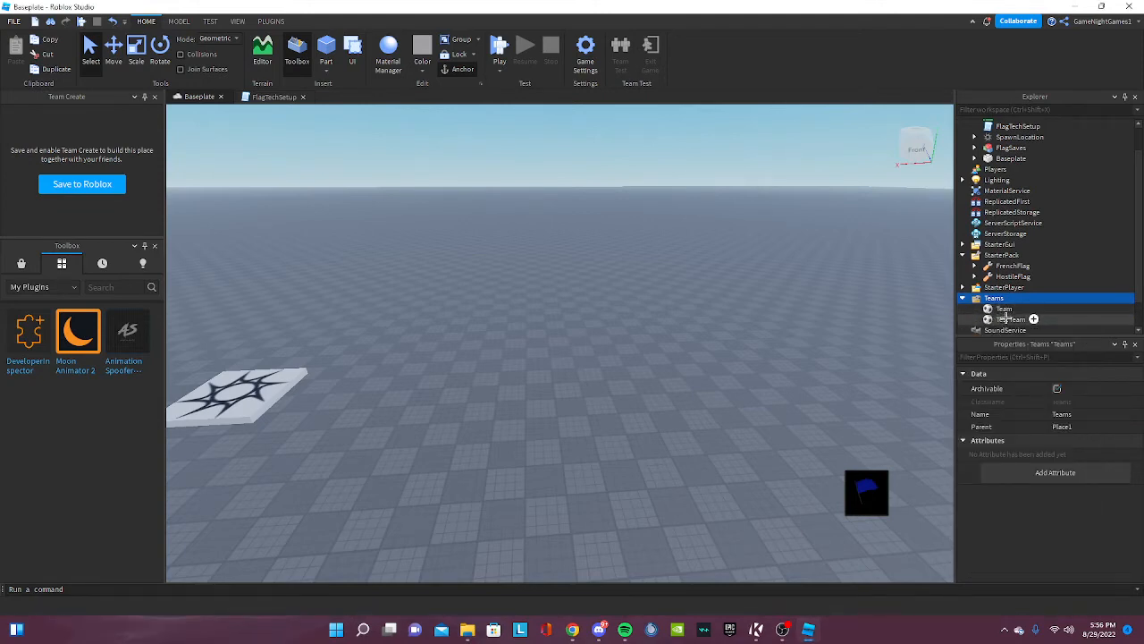
click(1003, 308)
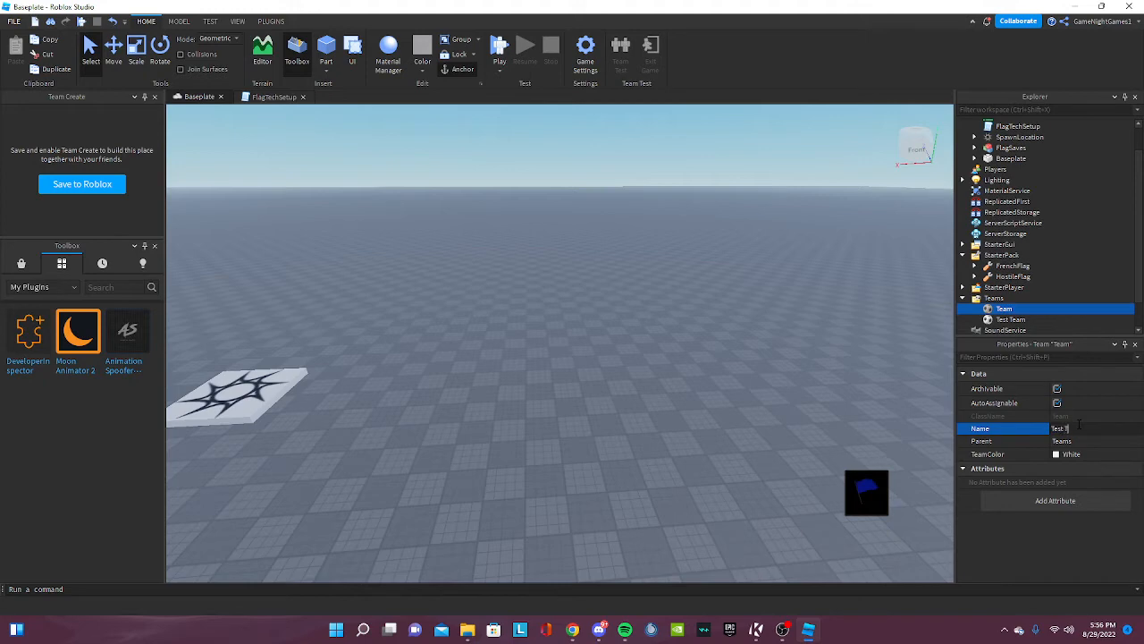
text(Test Team 1)
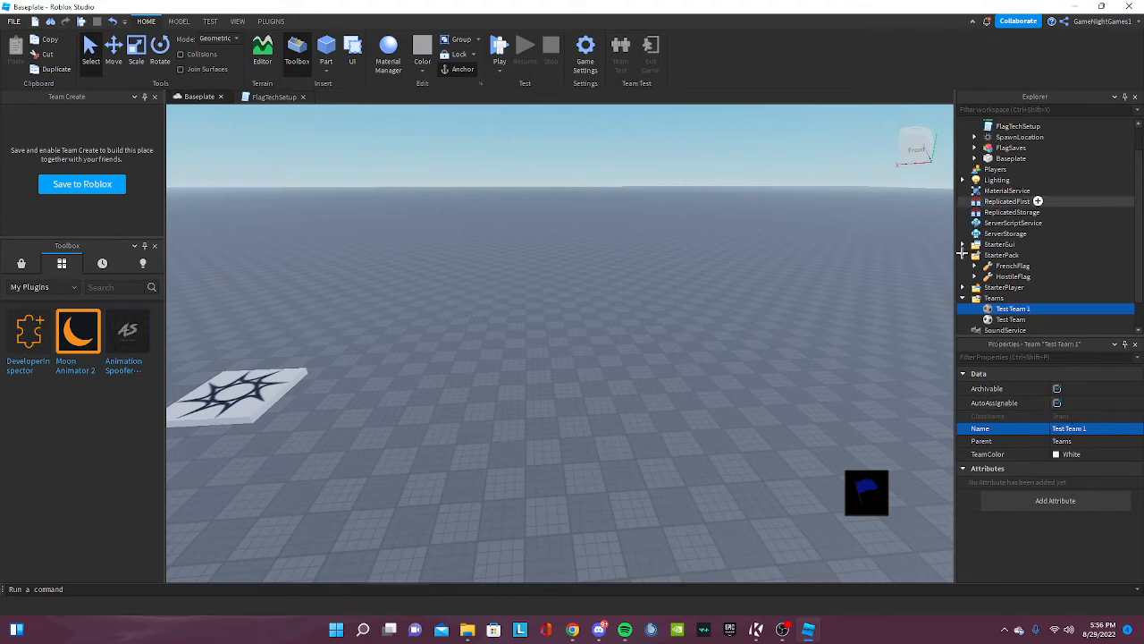
click(1072, 454)
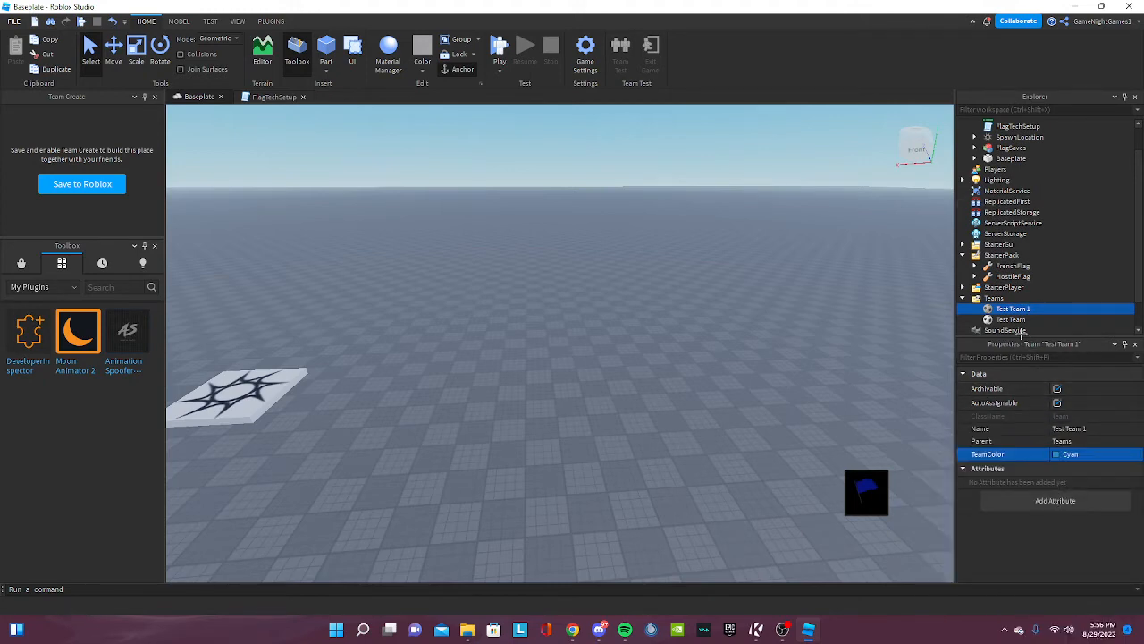
click(1012, 318)
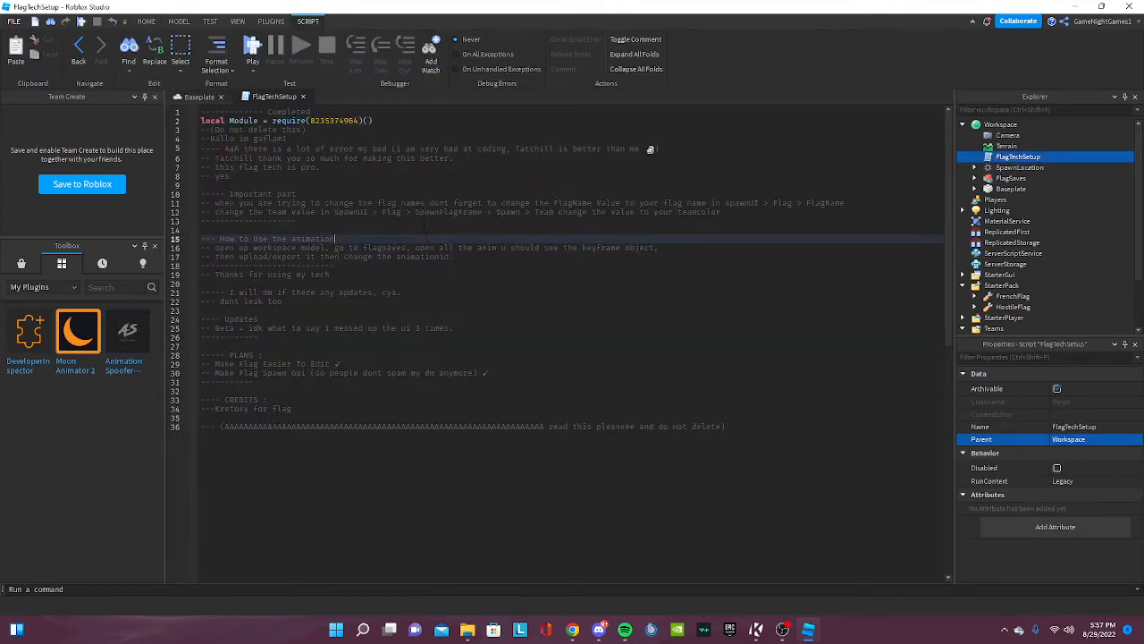
- Close the FlagTechSetup script to return to the baseplate view
click(198, 97)
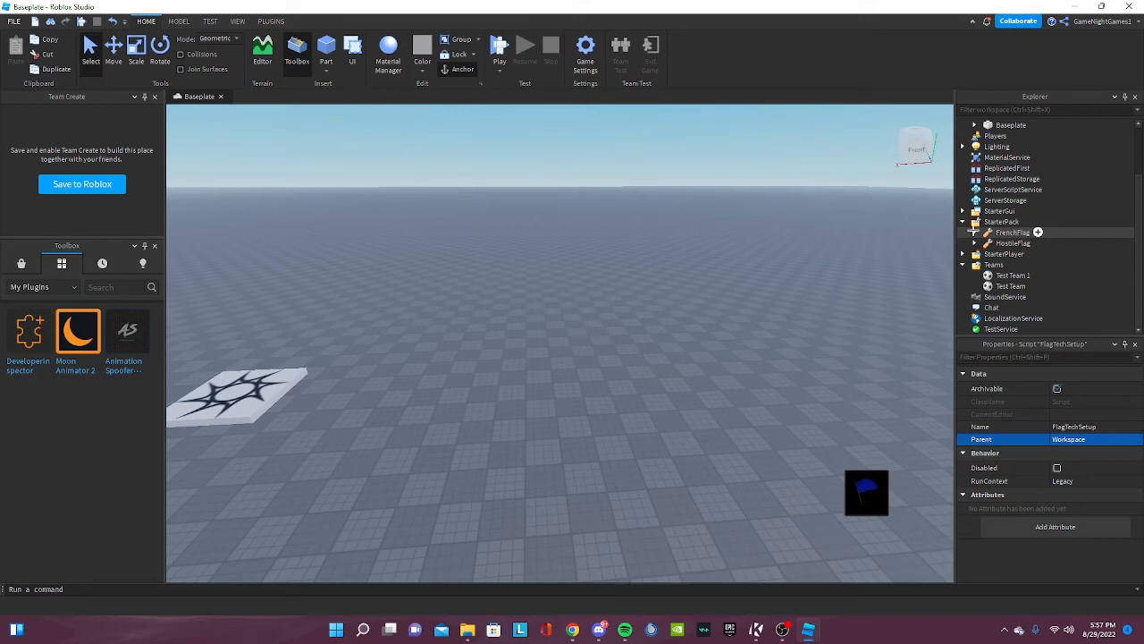
click(973, 232)
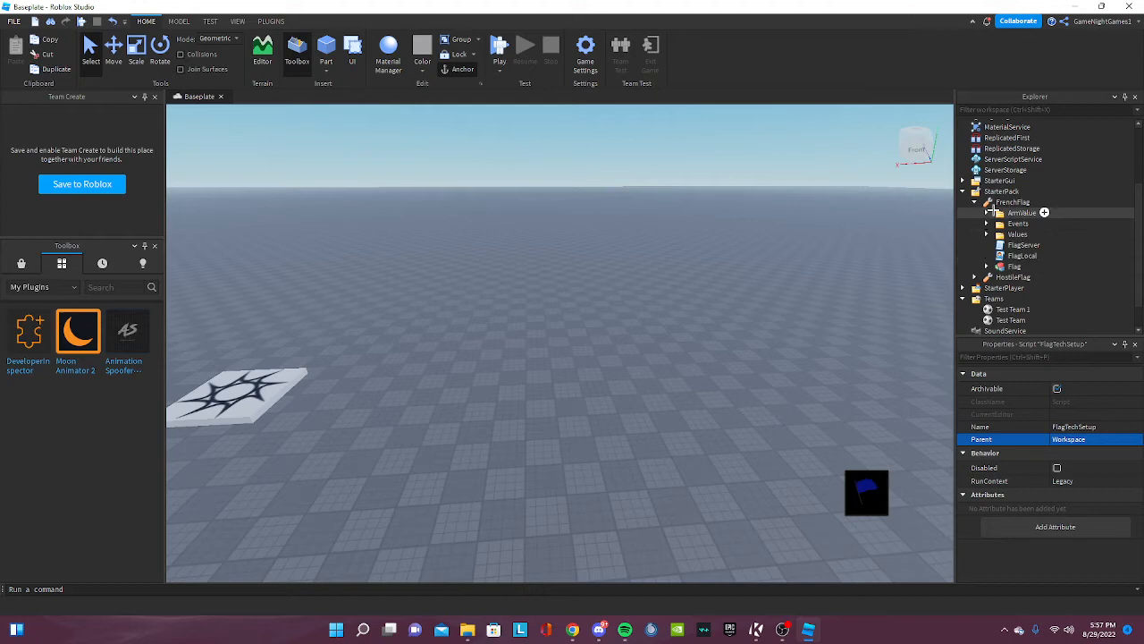
click(987, 232)
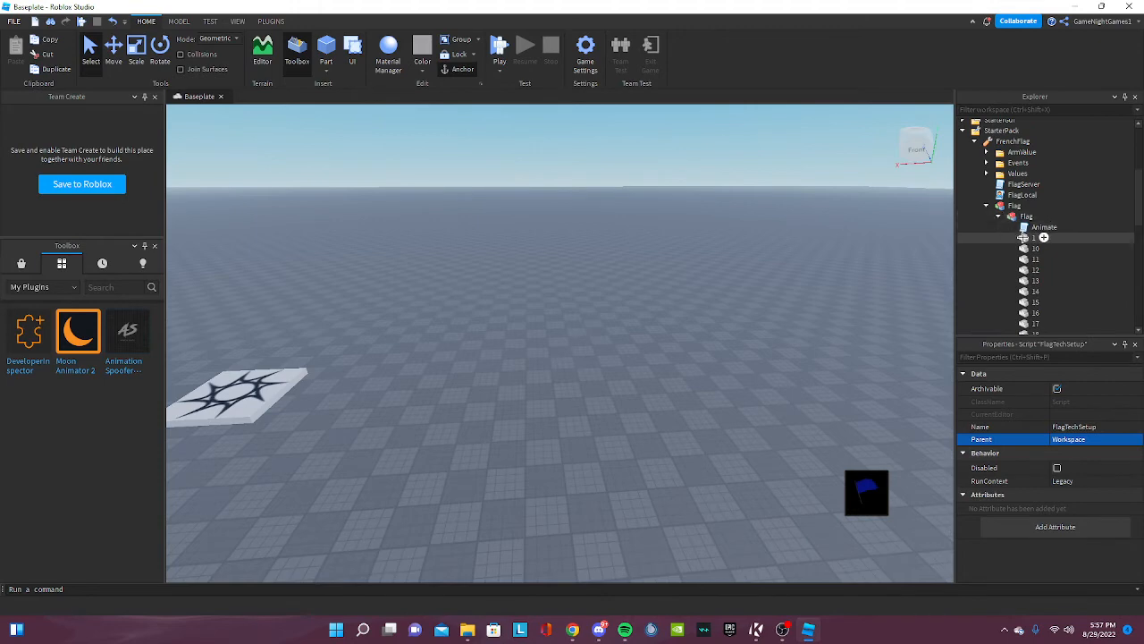
click(1033, 208)
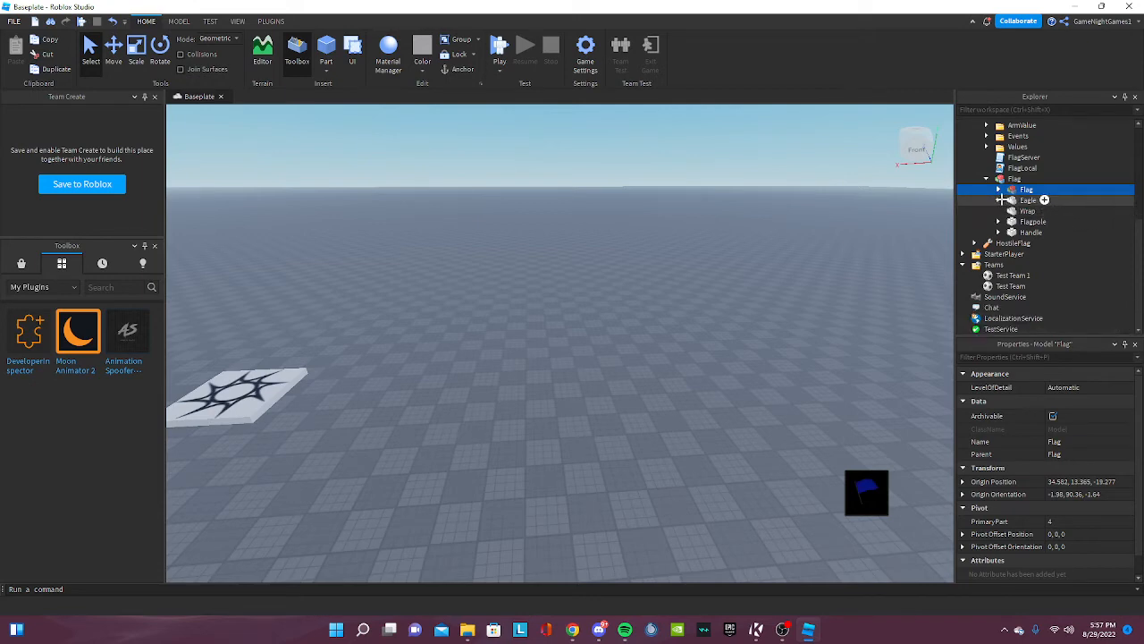
click(1016, 178)
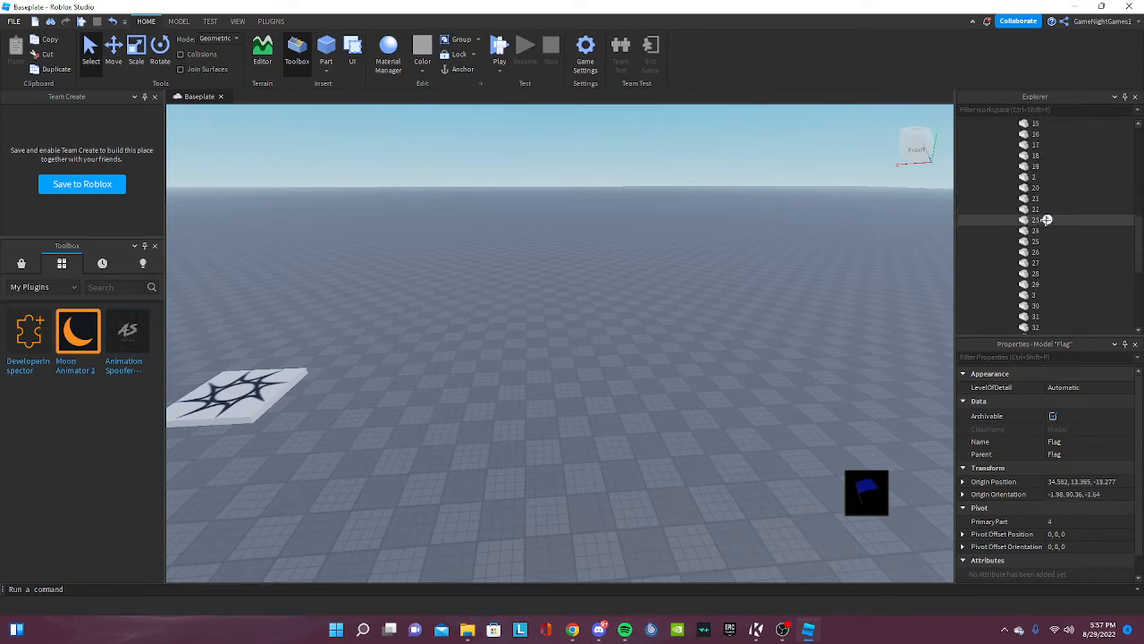
click(1000, 220)
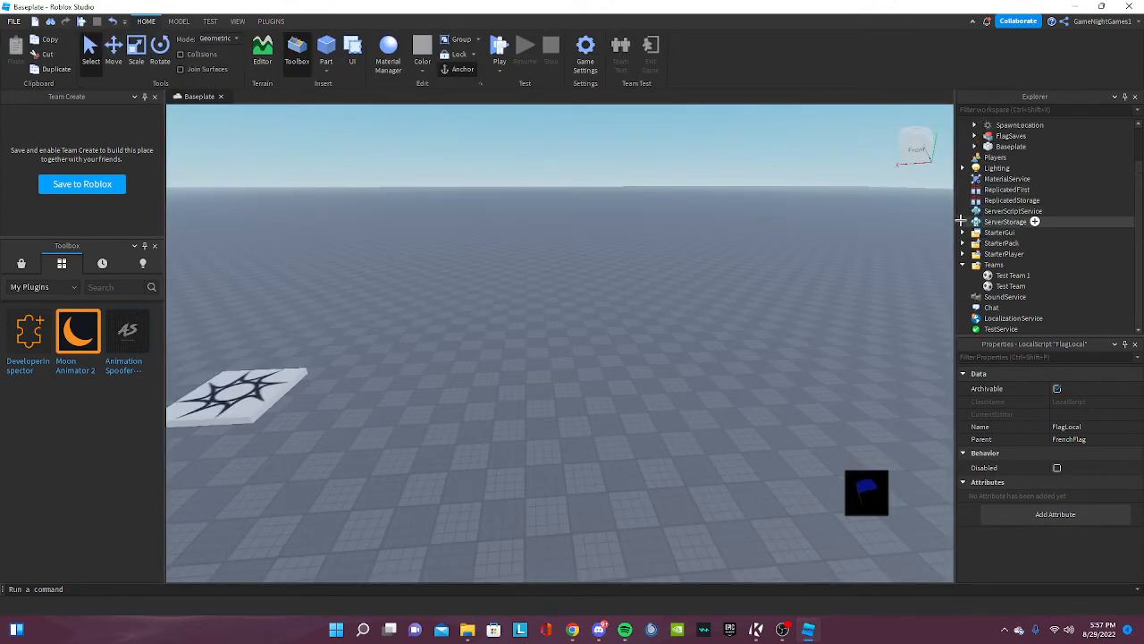
- Inspect SpawnGUI's Click sound and FlagName value against the FrenchFlag tool in StarterPack
click(964, 232)
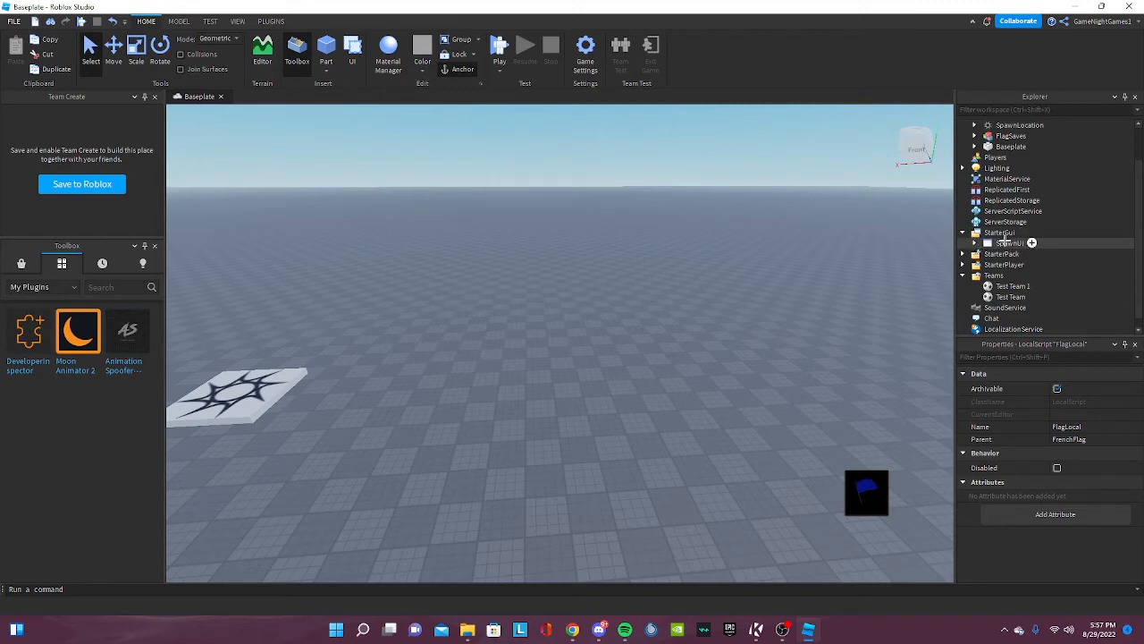
click(300, 21)
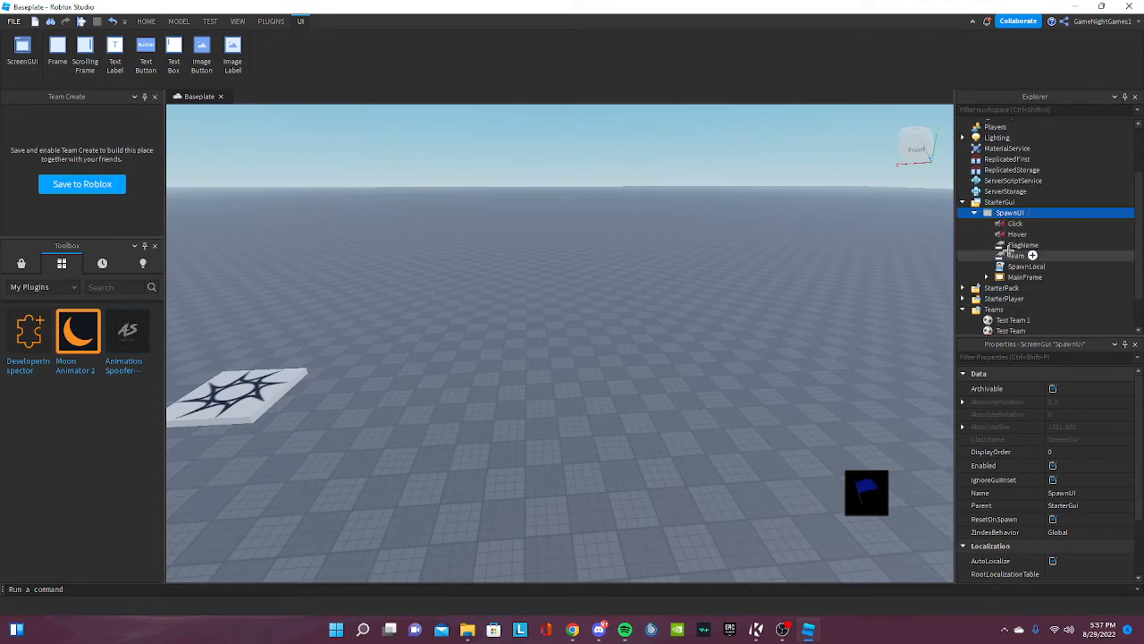
click(1016, 222)
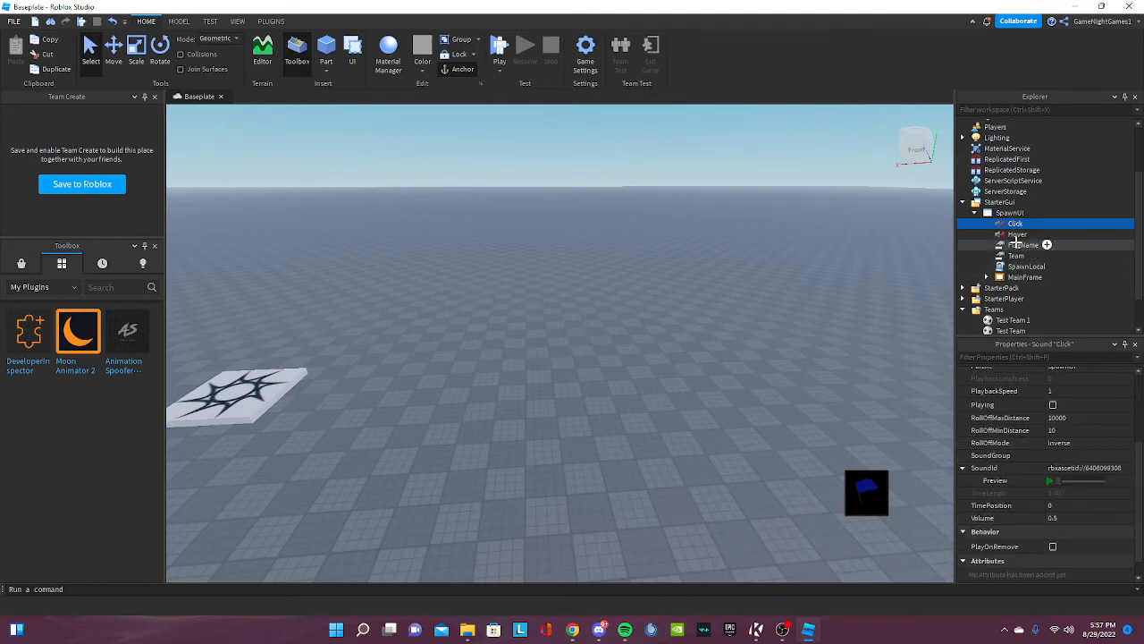
click(1023, 243)
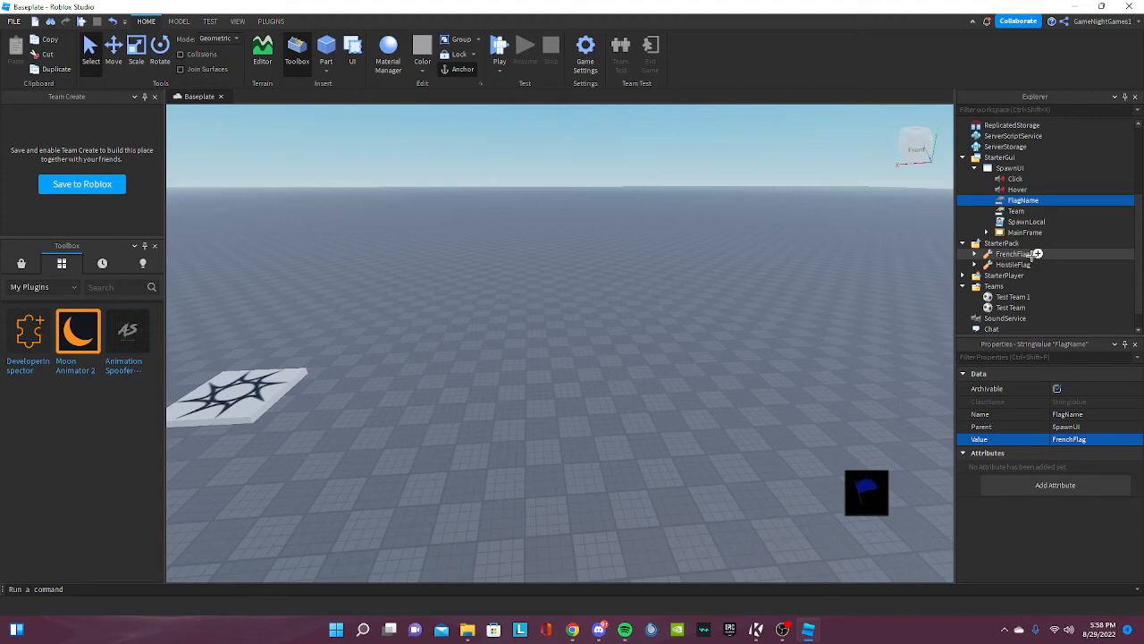
click(1012, 254)
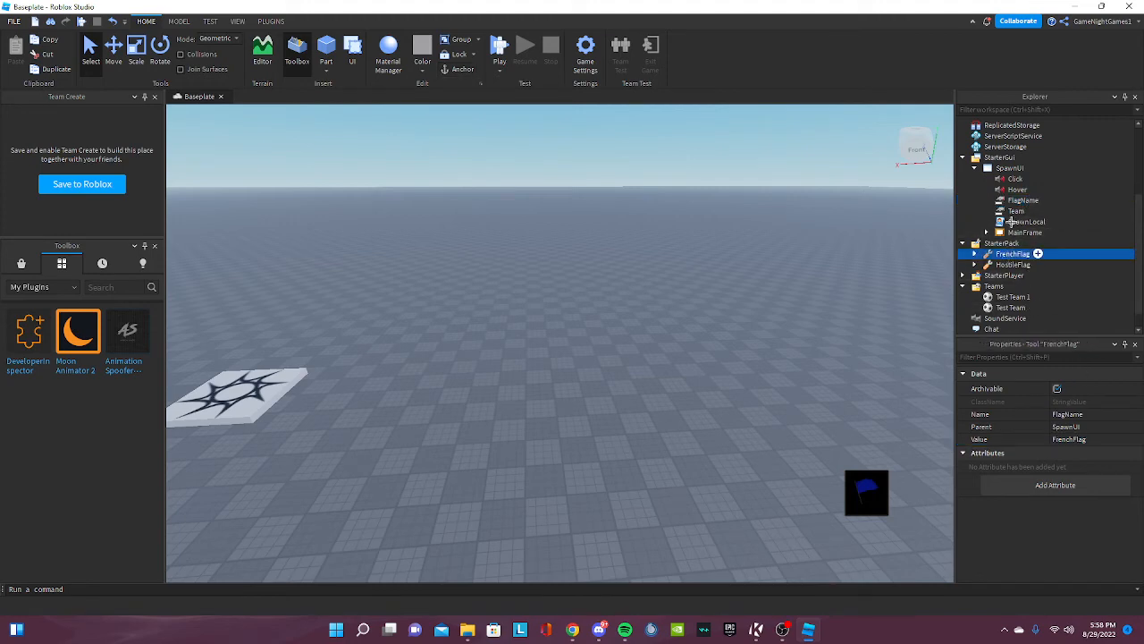
click(1023, 200)
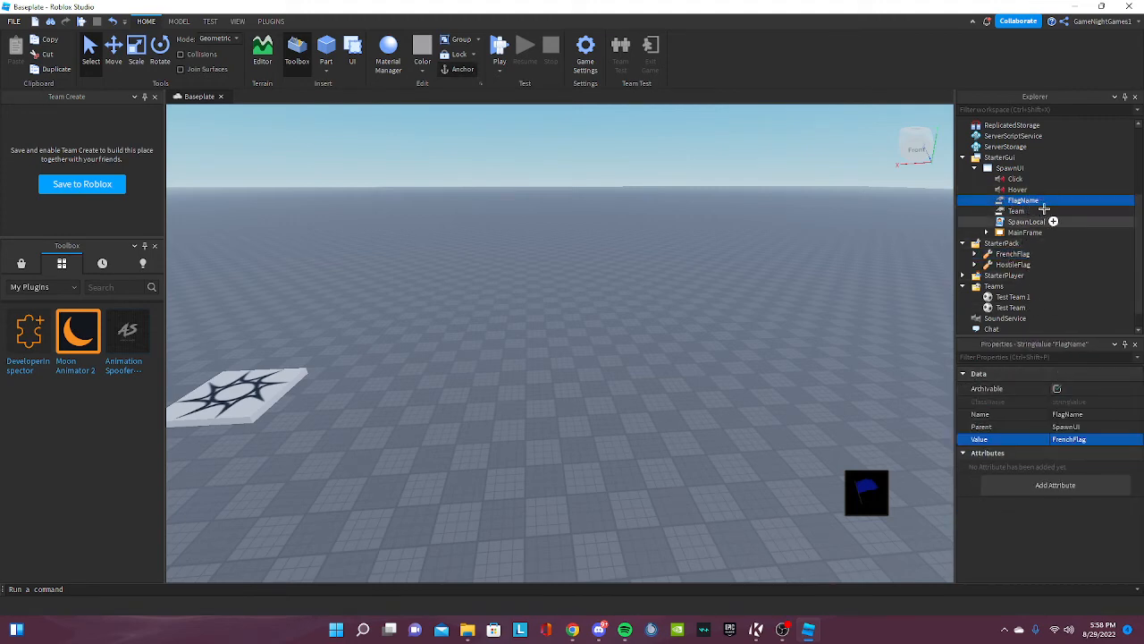
mouse_move(1058, 185)
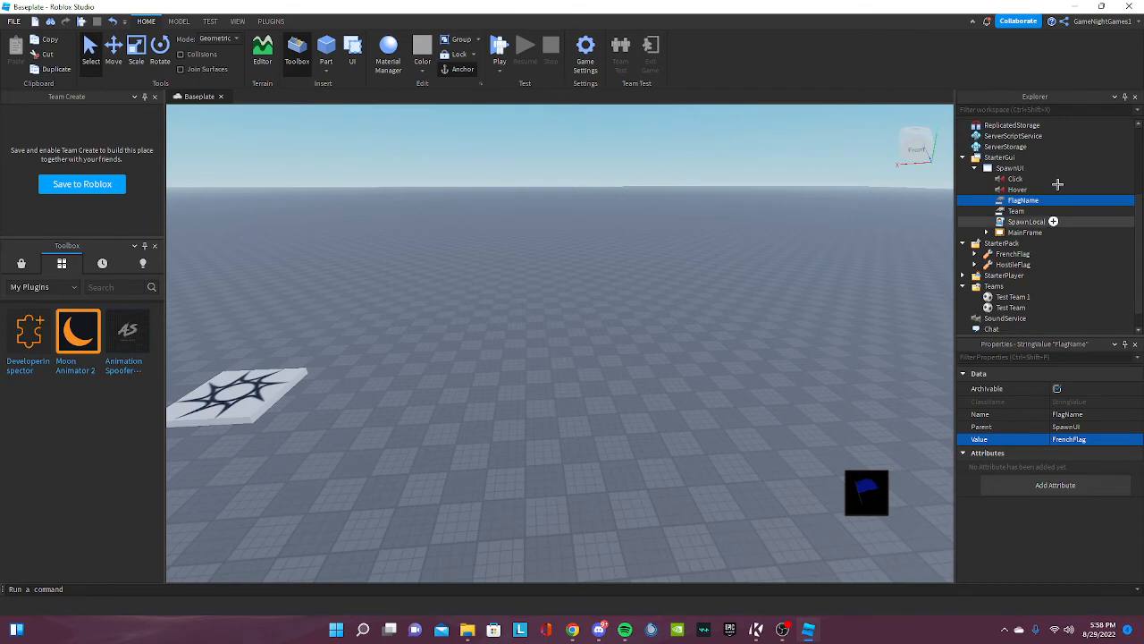
- Change SpawnGUI's Team value from Wine to Medium green and expand MainFrame
click(1015, 211)
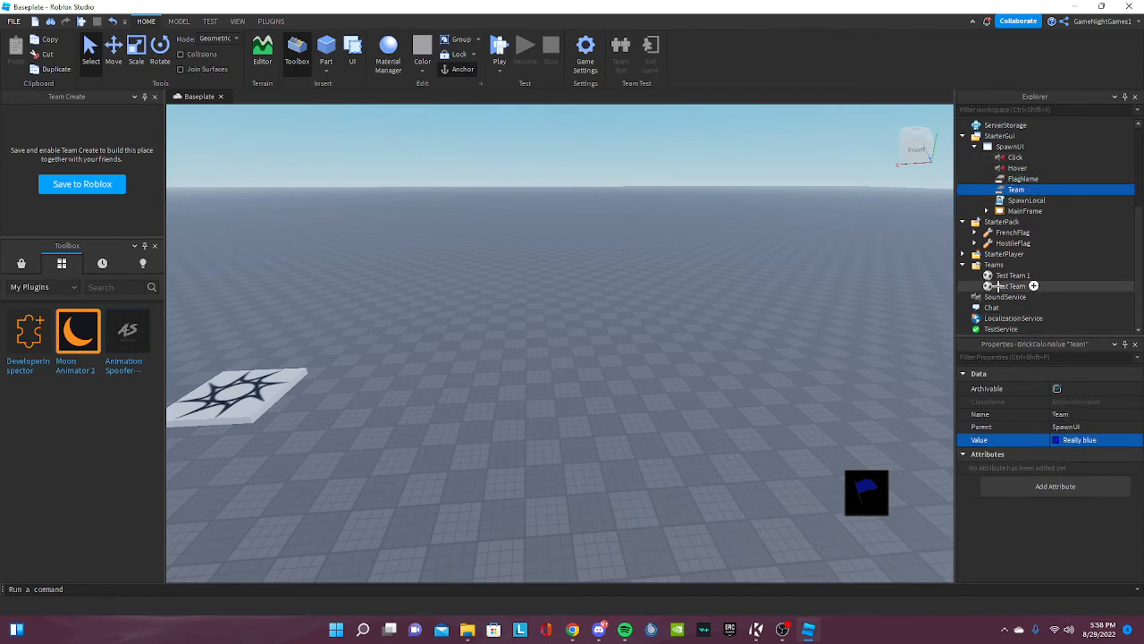
click(1012, 286)
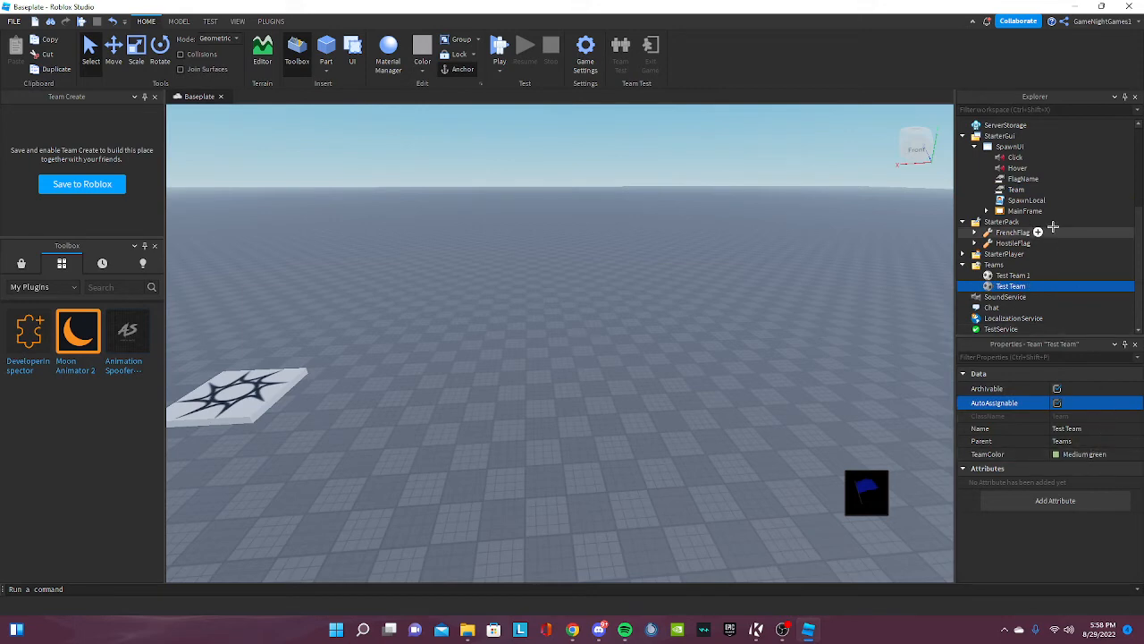
click(1015, 189)
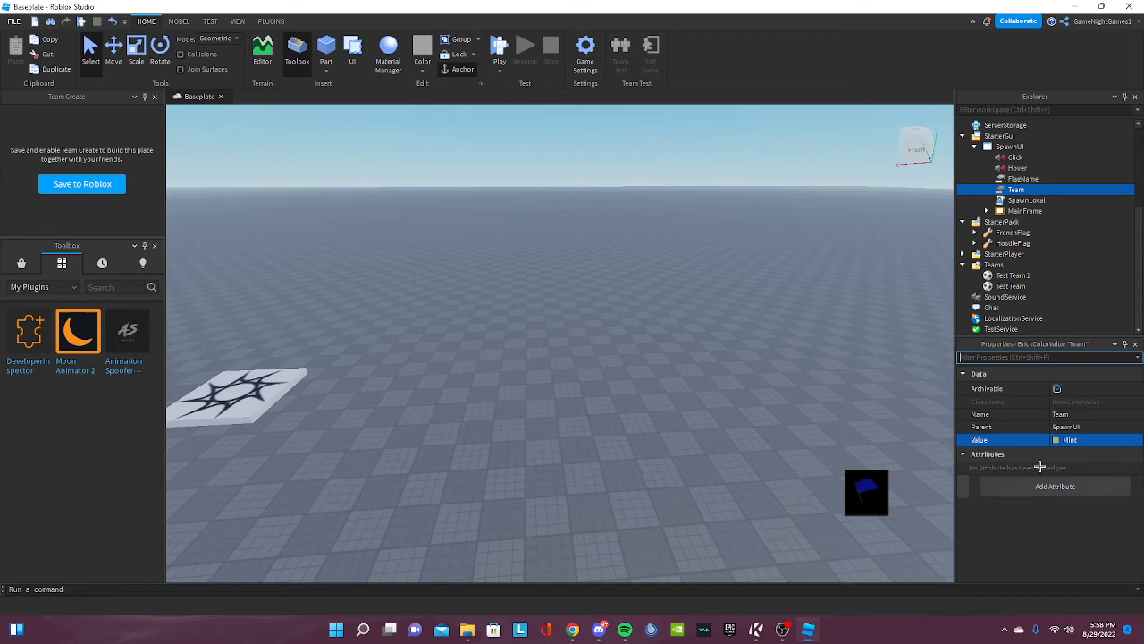
click(1069, 439)
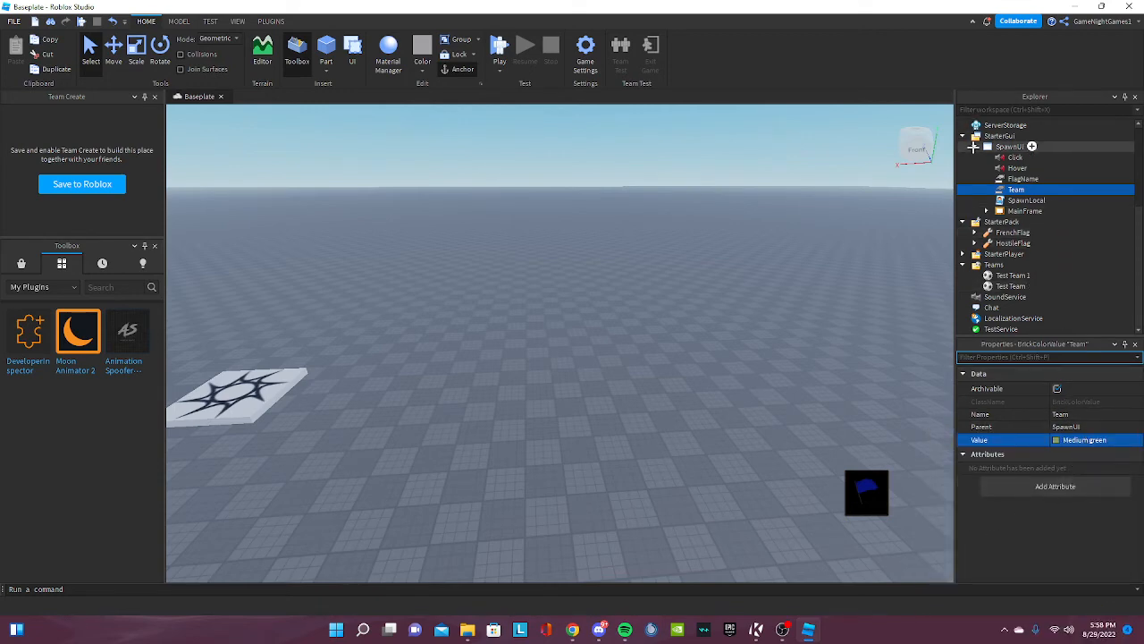
click(987, 211)
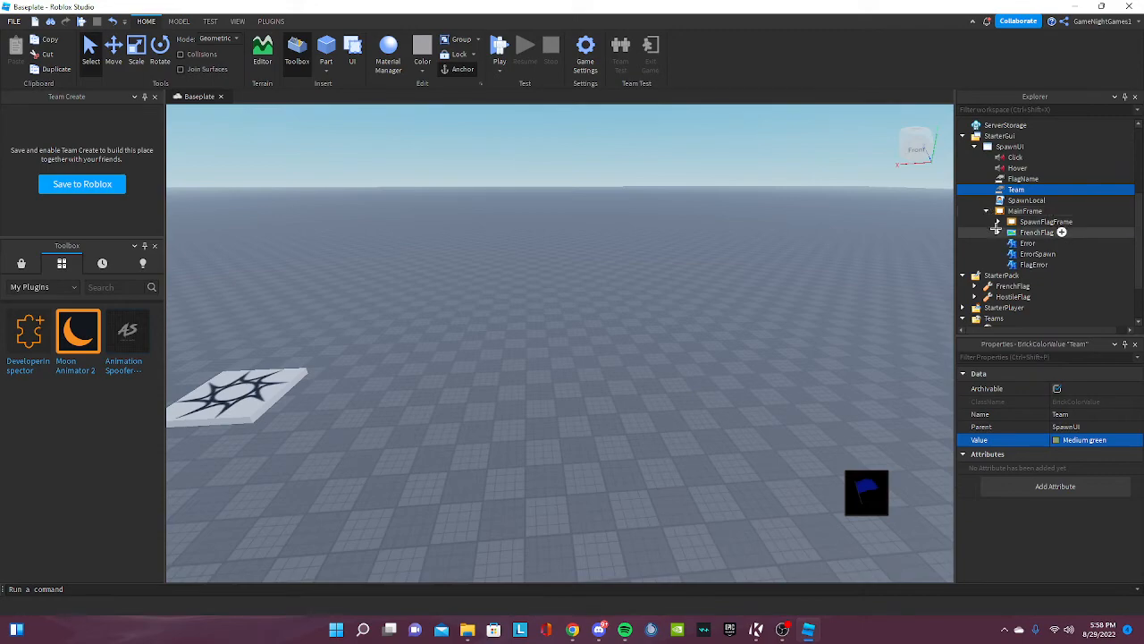
- Review the Handler script, then rename StarterPack's FrenchFlag tool to 'Flag'
double_click(1044, 254)
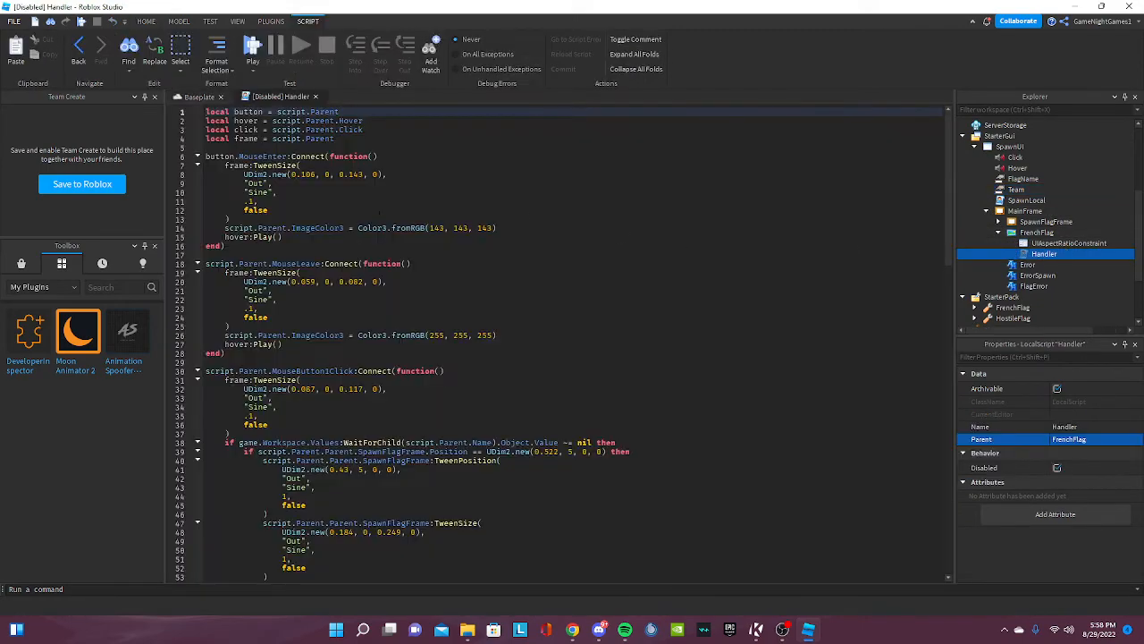
scroll(down, 3)
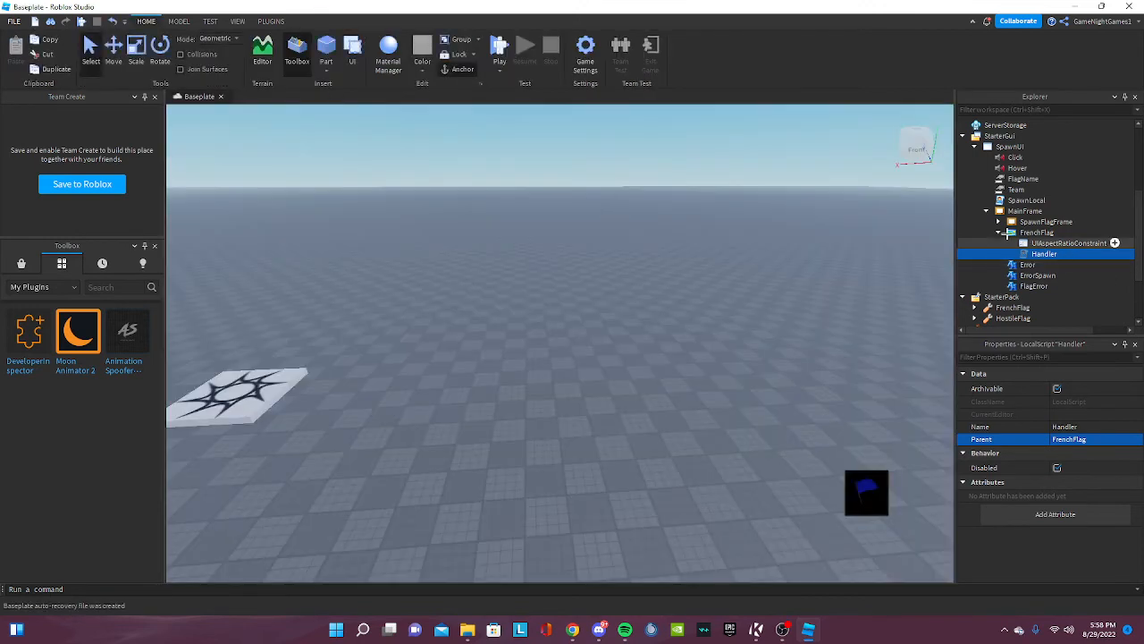
click(301, 22)
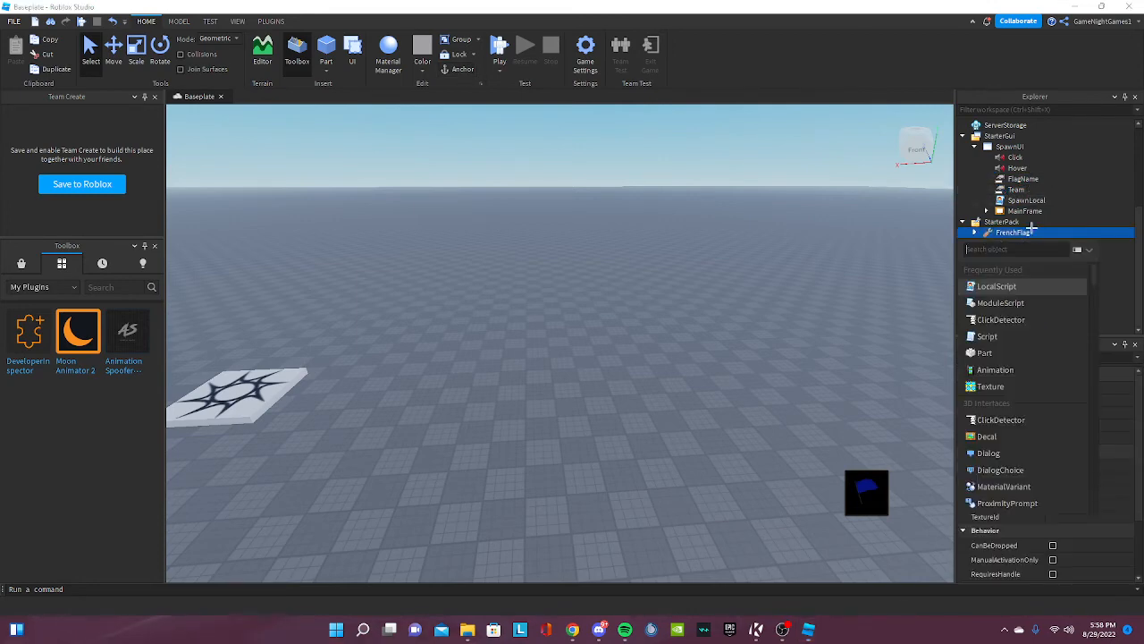
click(1012, 232)
text(f)
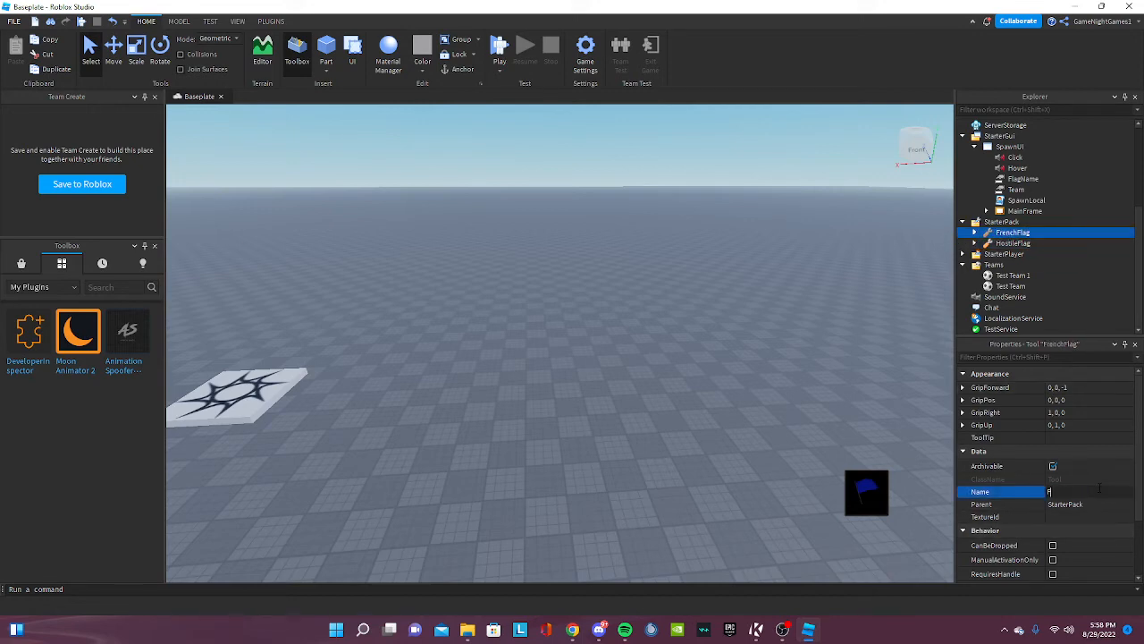
- Set SpawnGUI's FlagName value to 'Flag'
click(1022, 179)
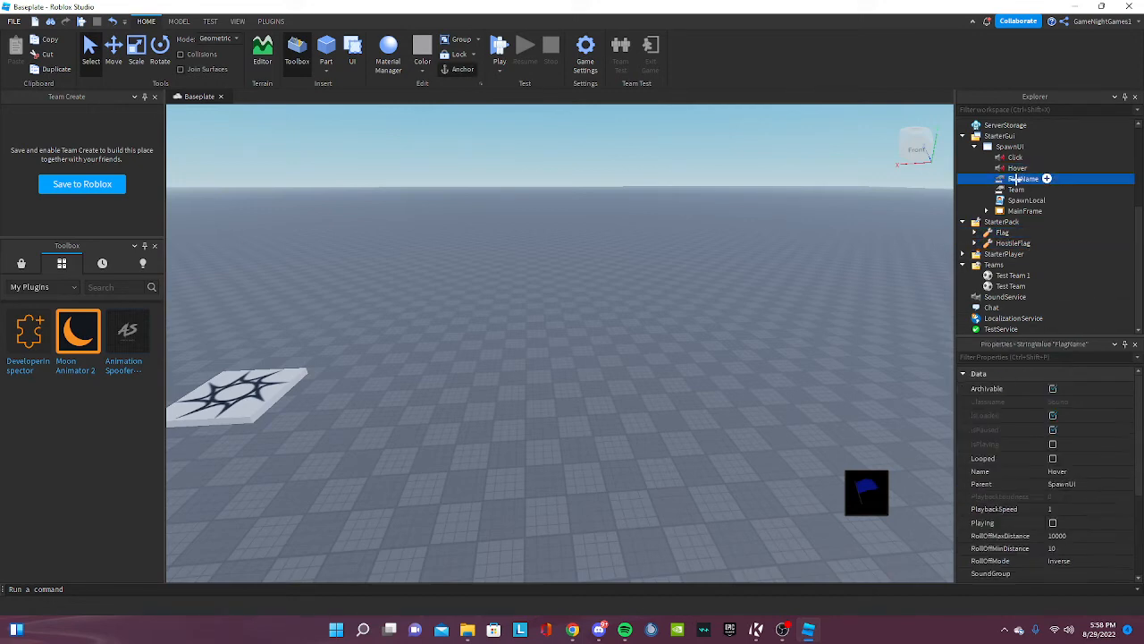
click(1023, 179)
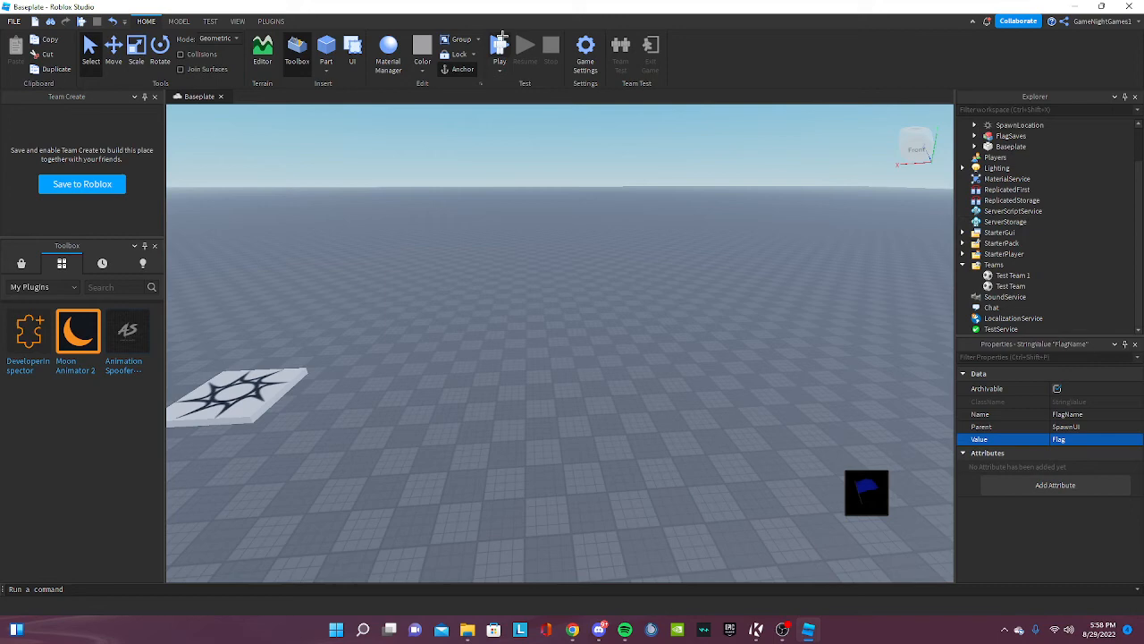
- Play-test the place, check the developer console for errors, and equip the HostileFlag tool
click(500, 46)
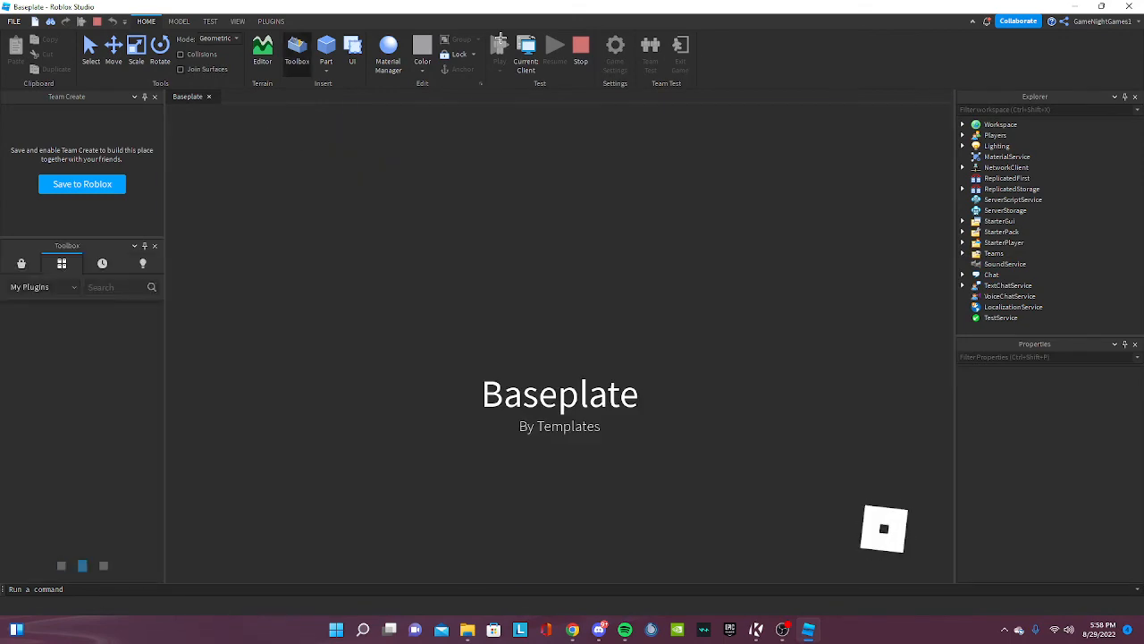
click(499, 44)
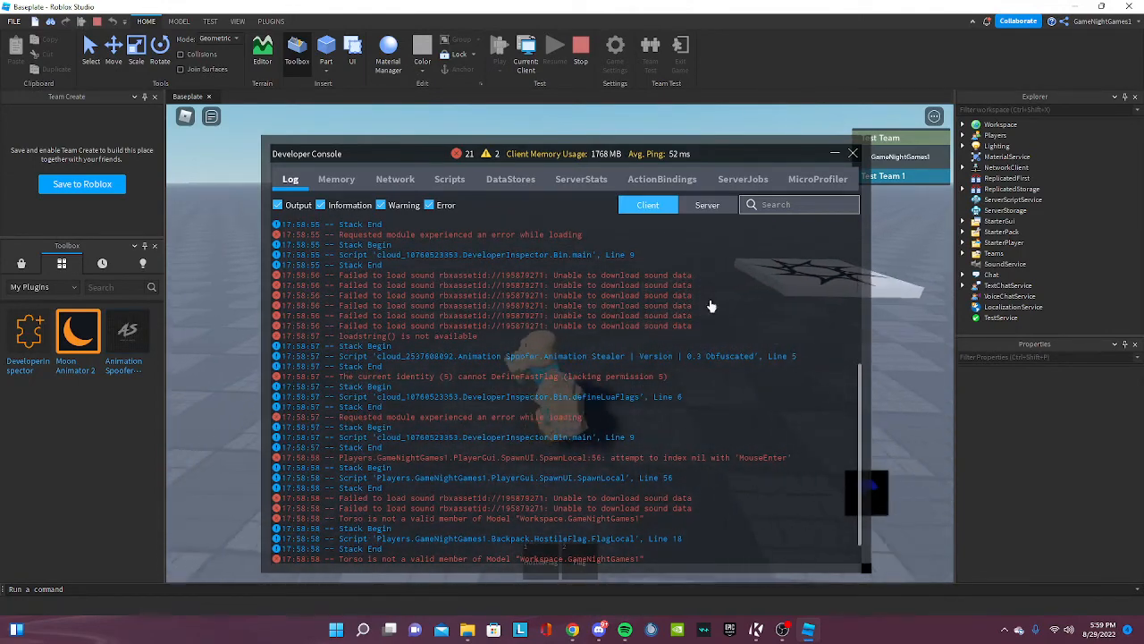
click(851, 154)
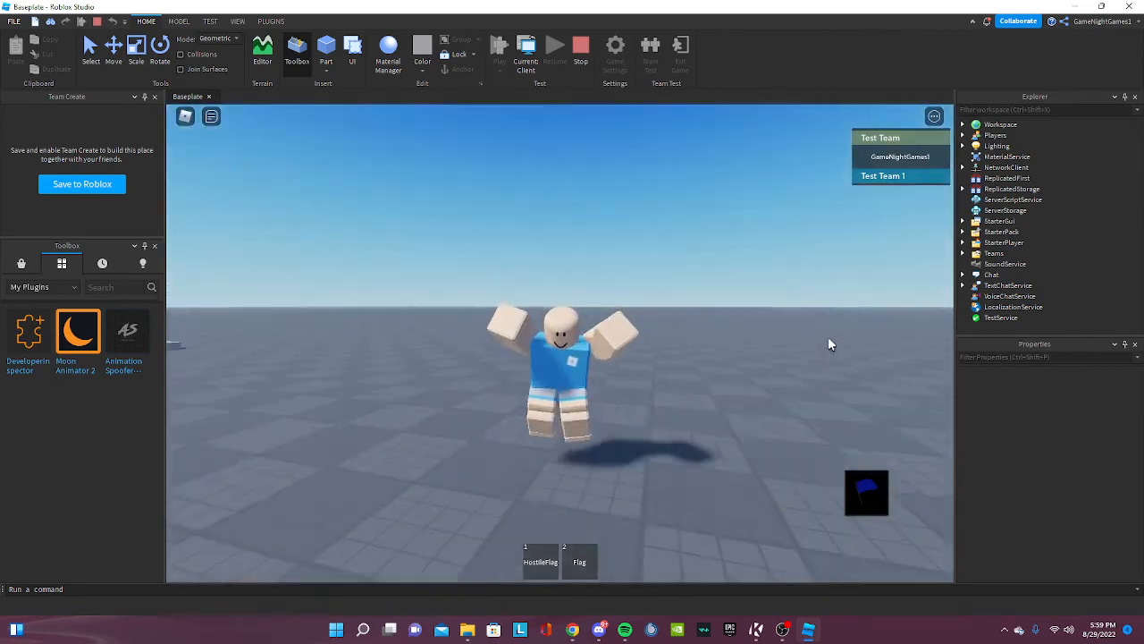
click(579, 561)
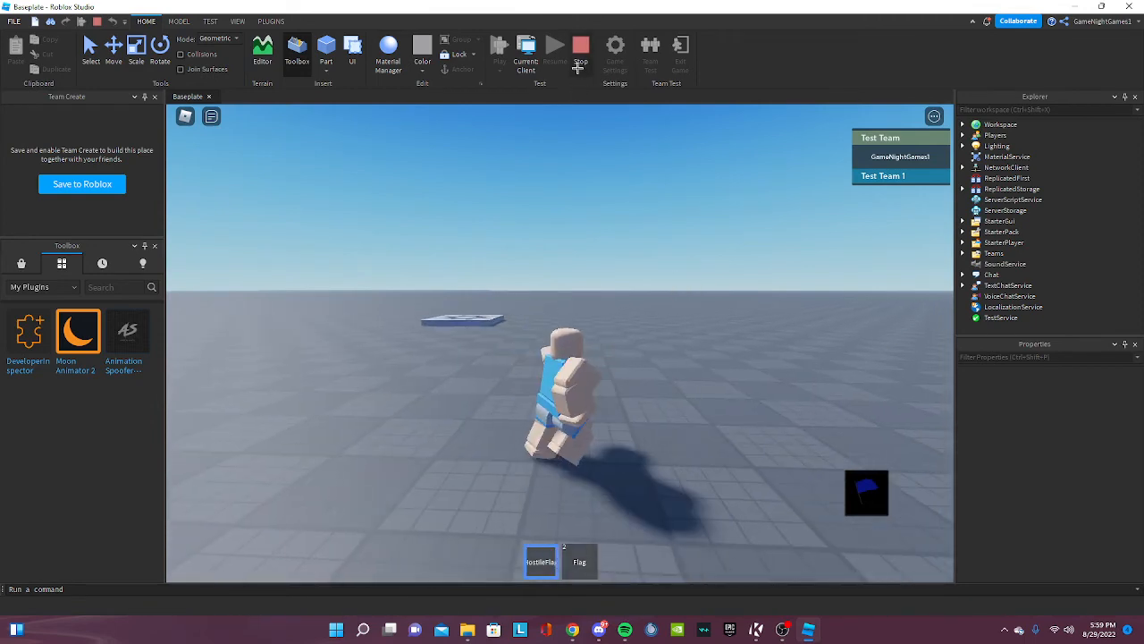
- Stop the play-test and bring up Game Settings, which prompts to save first
click(579, 50)
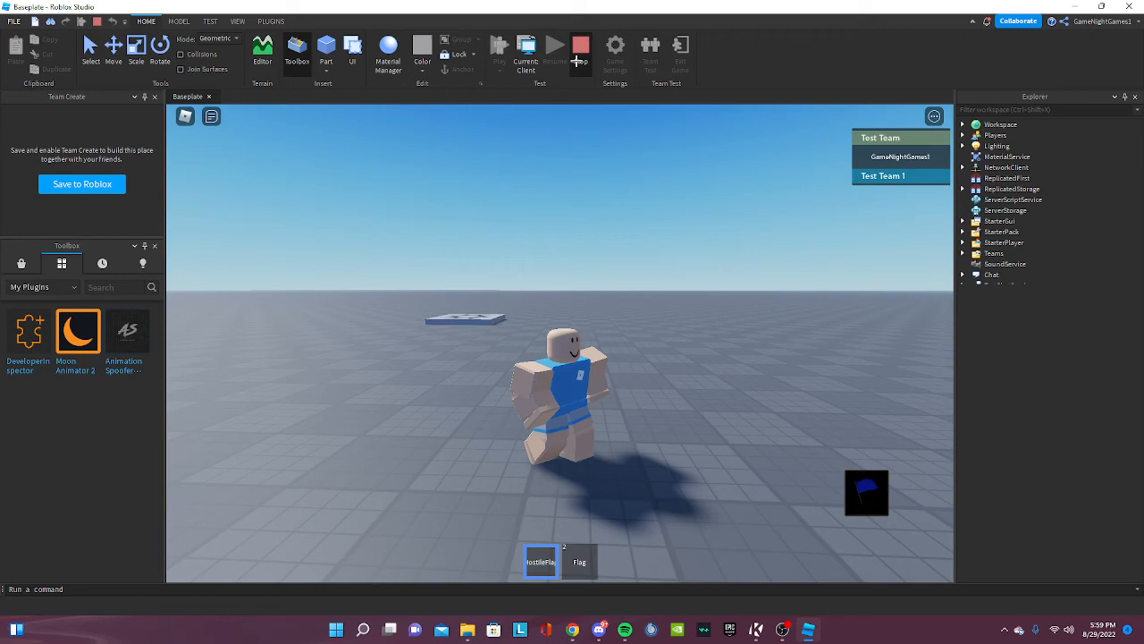
click(584, 50)
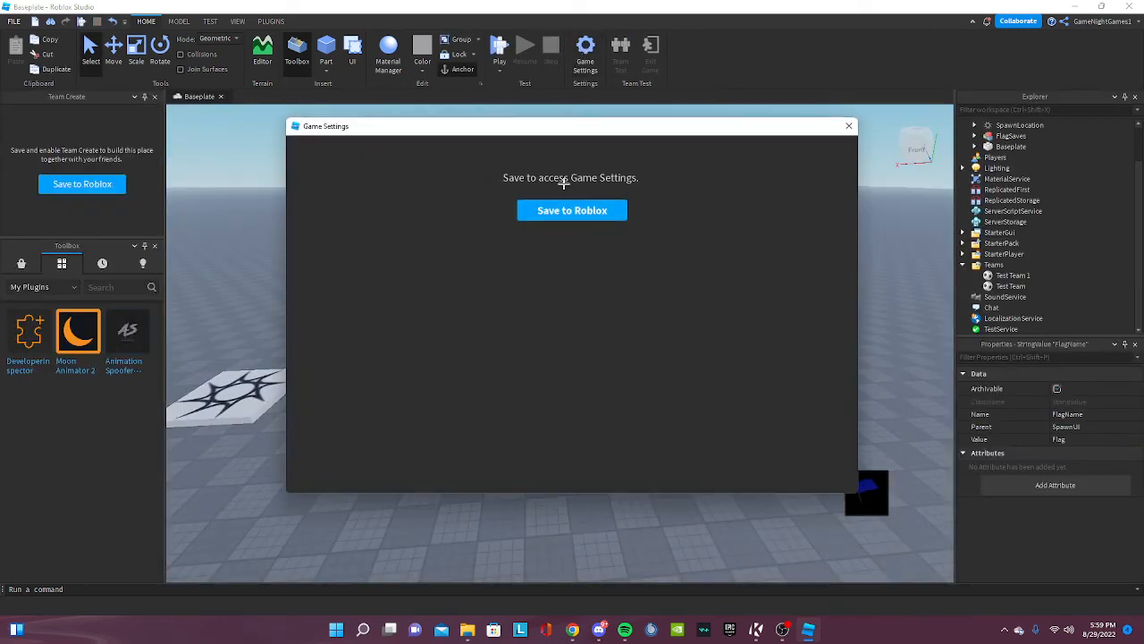
- Save the place to Roblox as a new game named Untitled Game
click(573, 209)
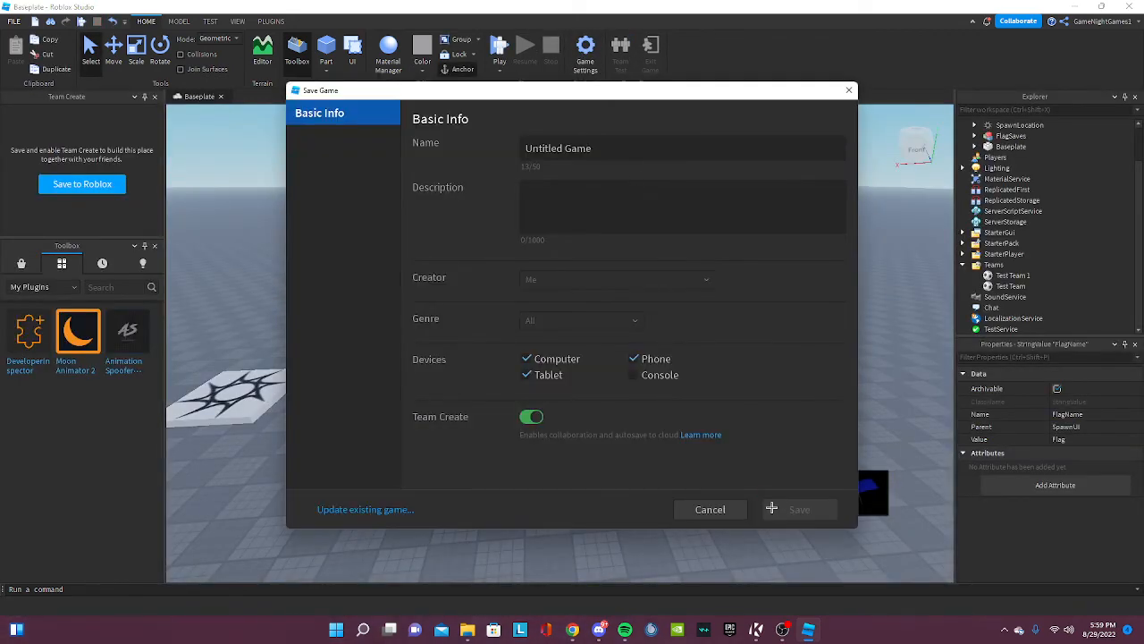
click(797, 508)
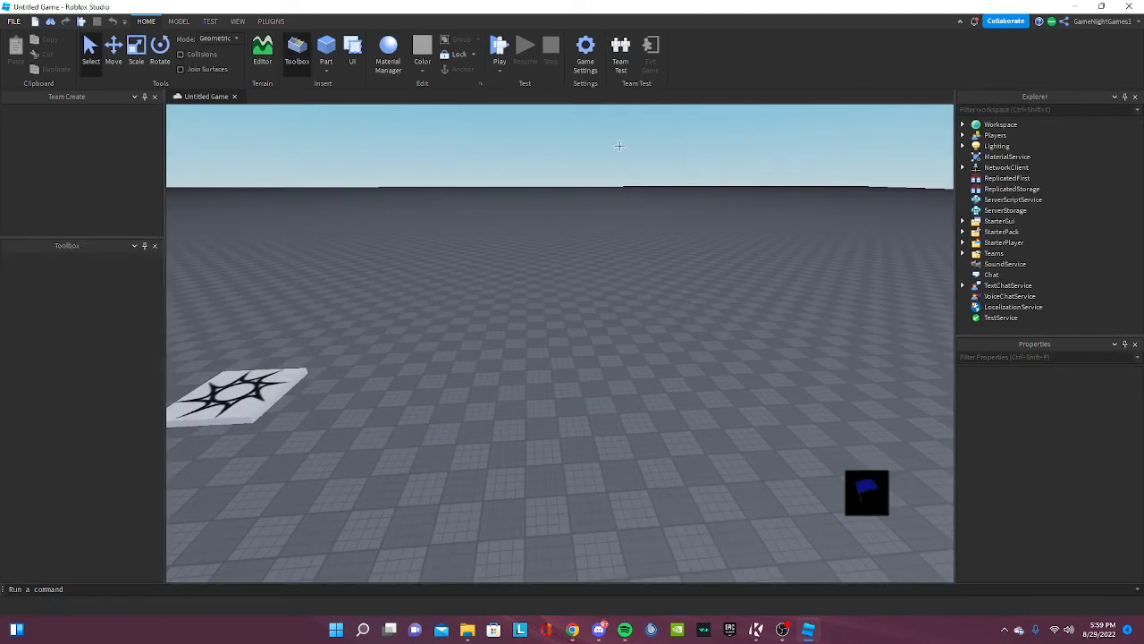
- In Game Settings Security, allow HTTP requests and enable Studio access to API services
click(585, 50)
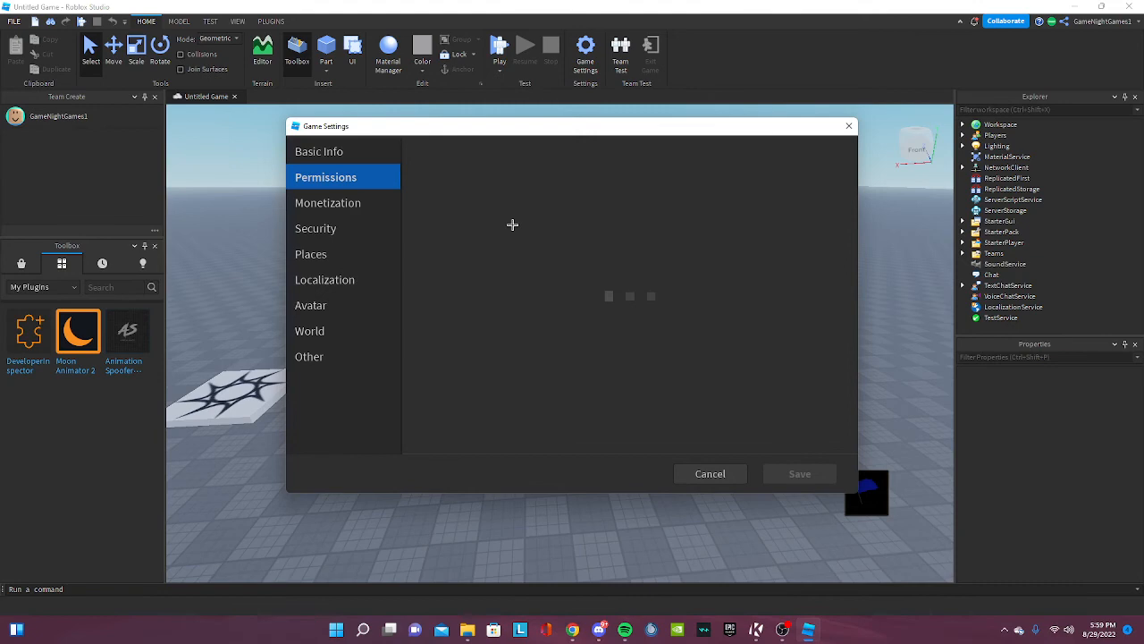
click(327, 202)
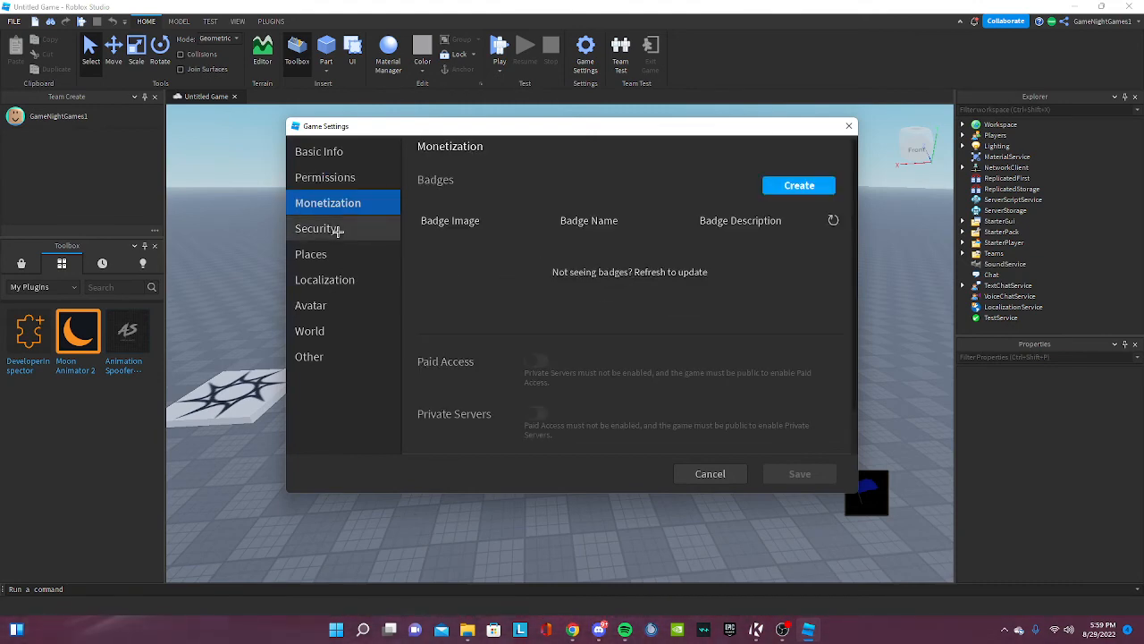
click(316, 229)
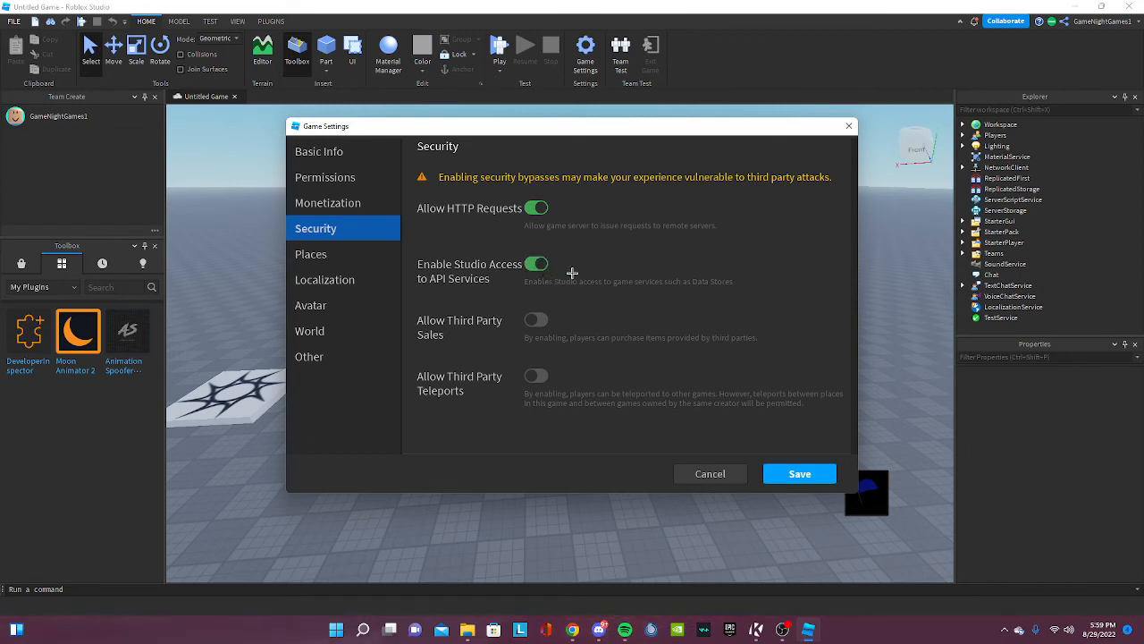
mouse_move(464, 189)
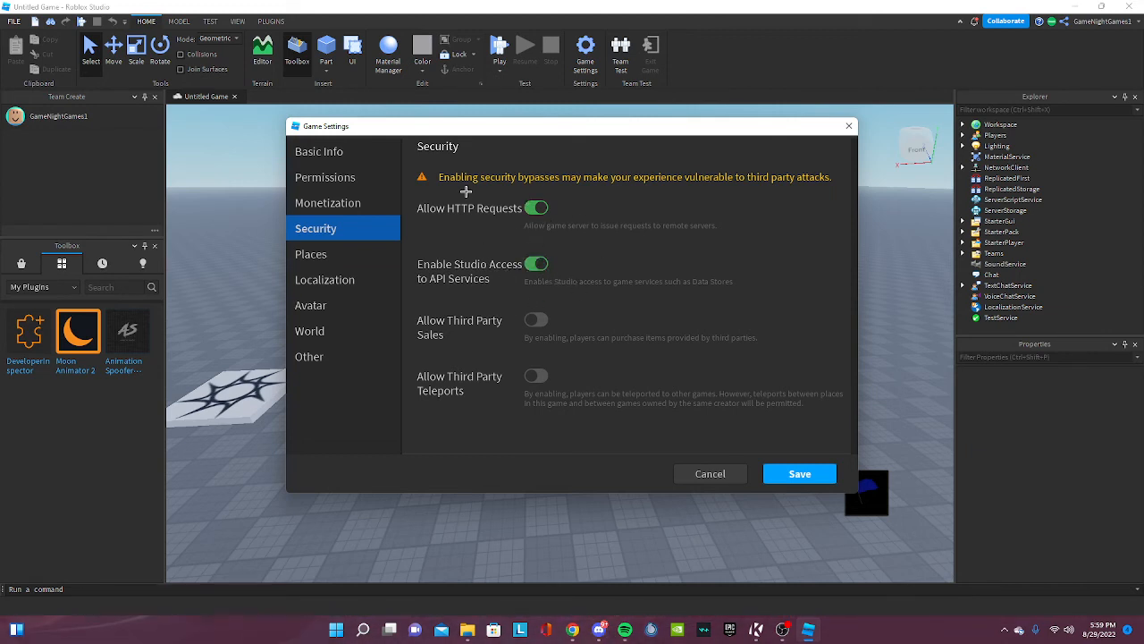
- Review the Places, Avatar, World and Other settings, save them, and start a play-test
click(311, 254)
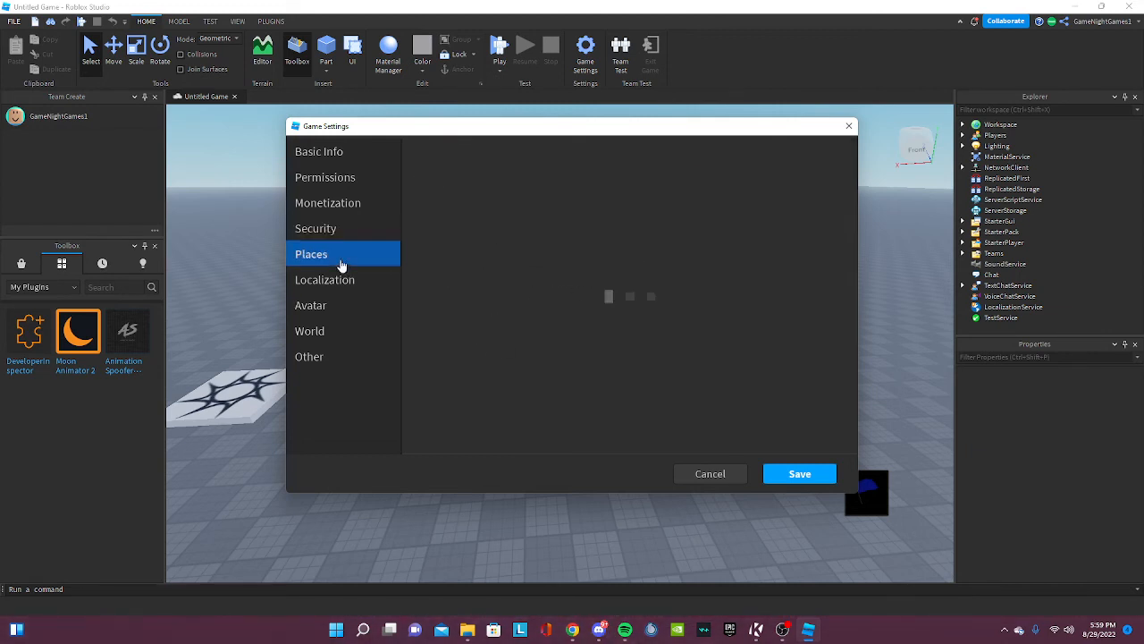
click(311, 304)
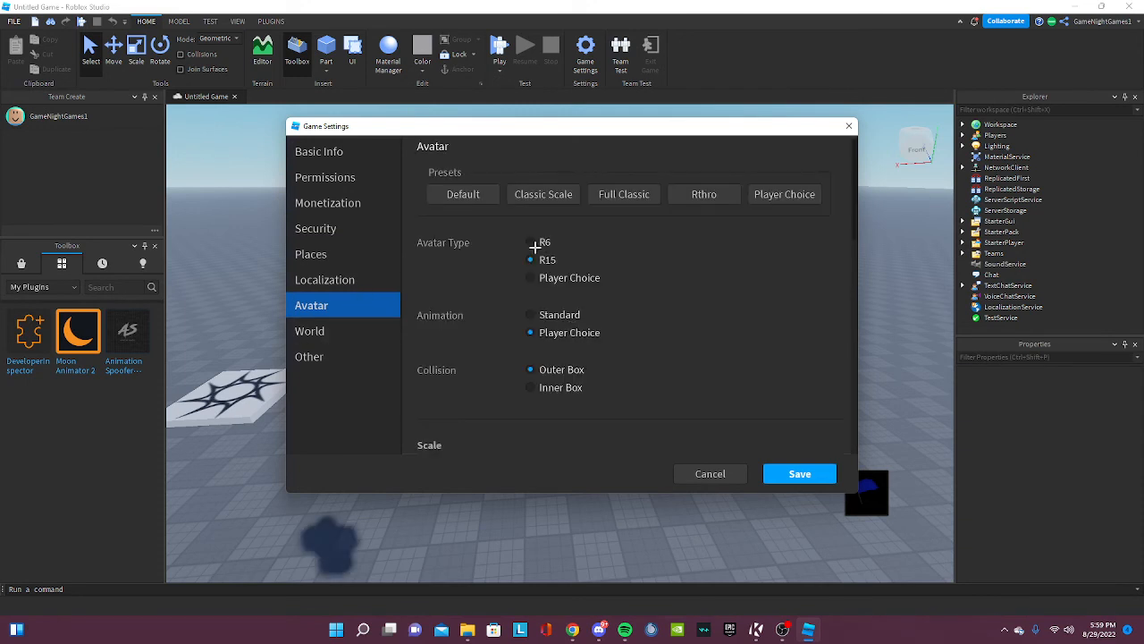
click(310, 330)
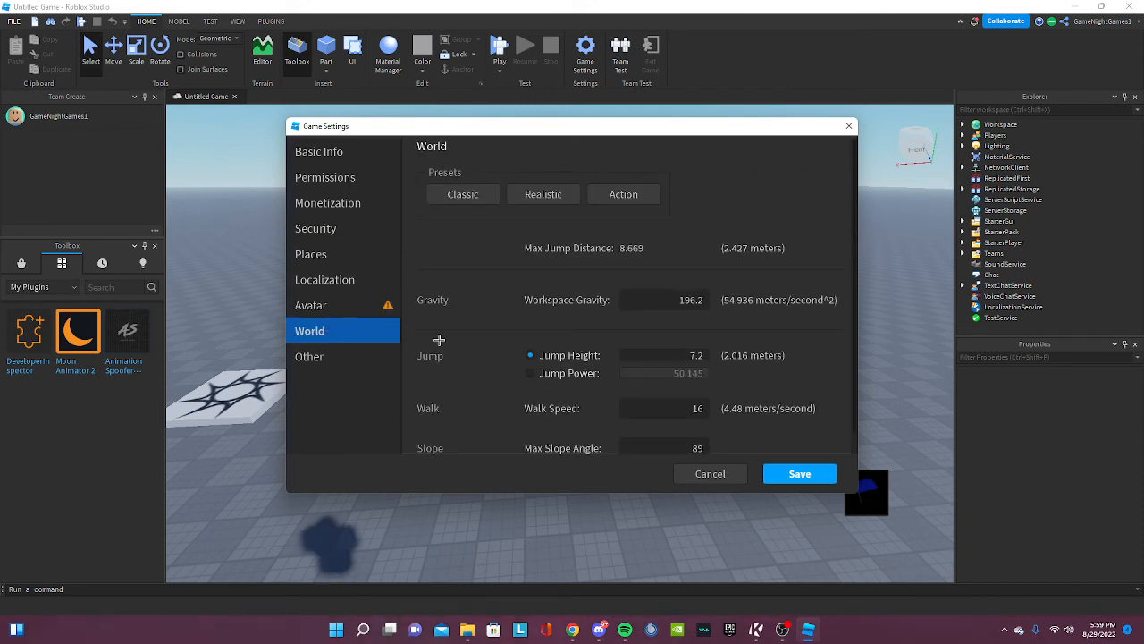
click(309, 355)
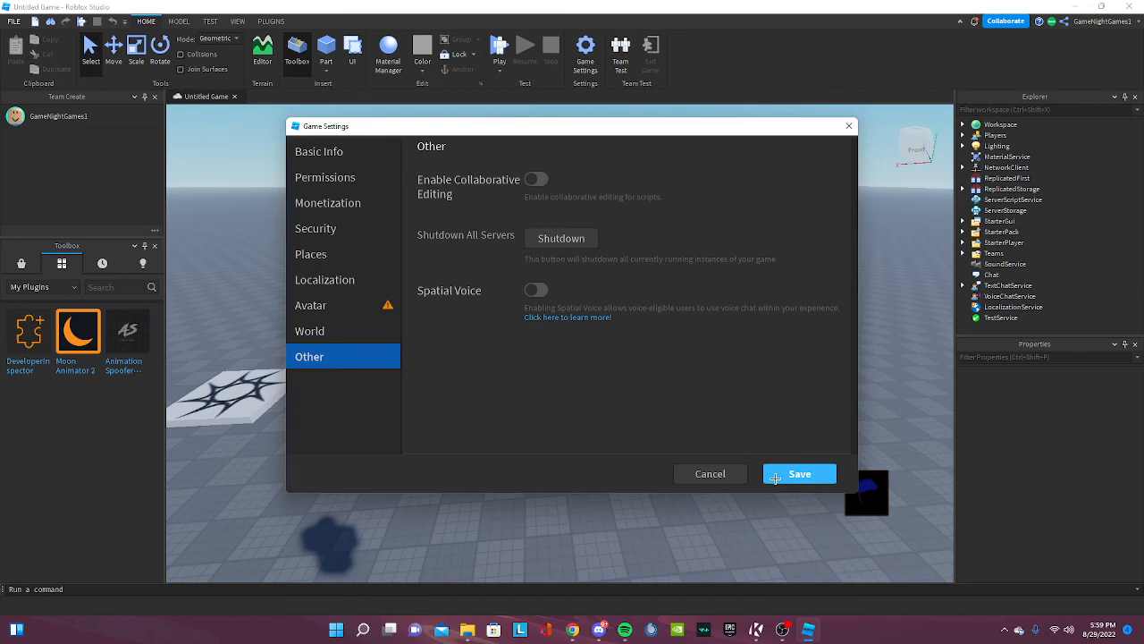
click(800, 474)
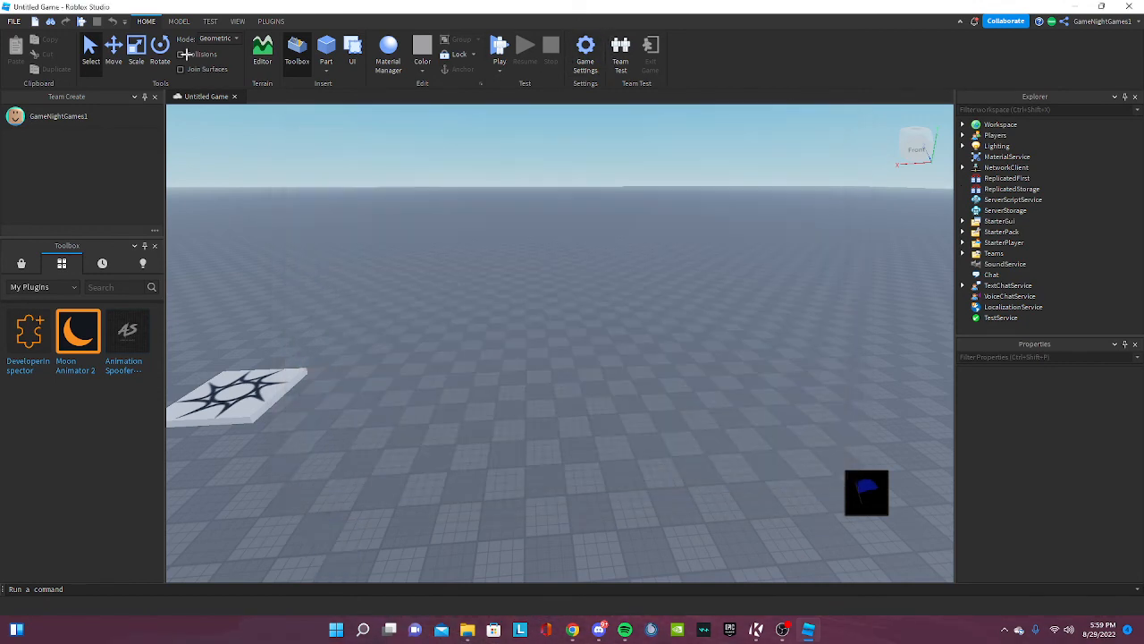
click(499, 51)
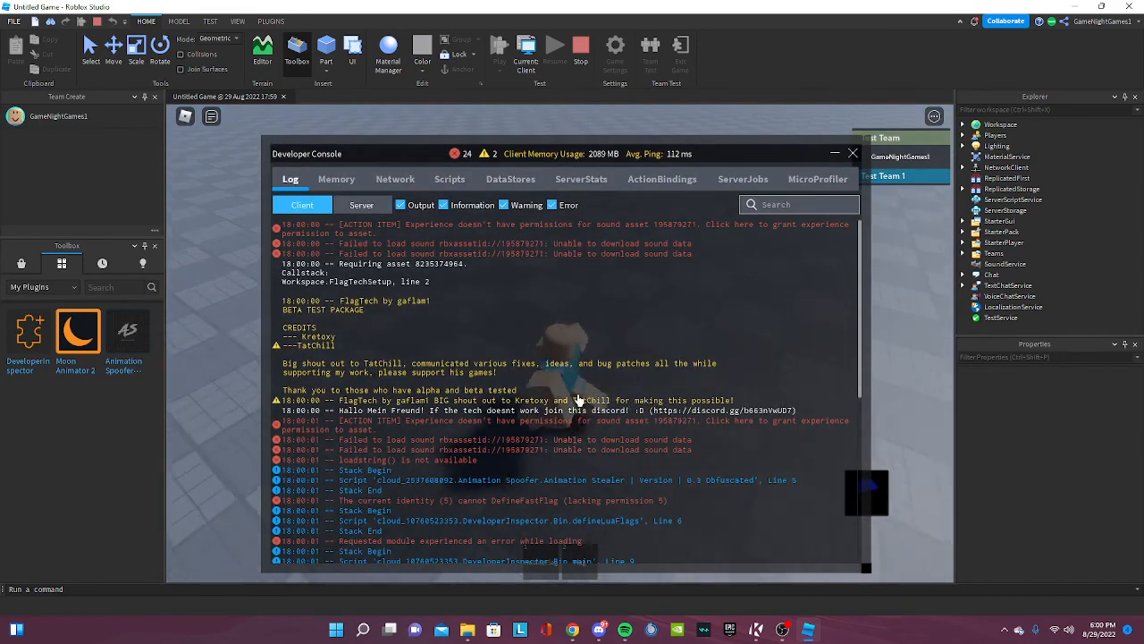
- Review and close the developer console, equip HostileFlag, and confirm the red flag stands at the spawn pad
scroll(down, 3)
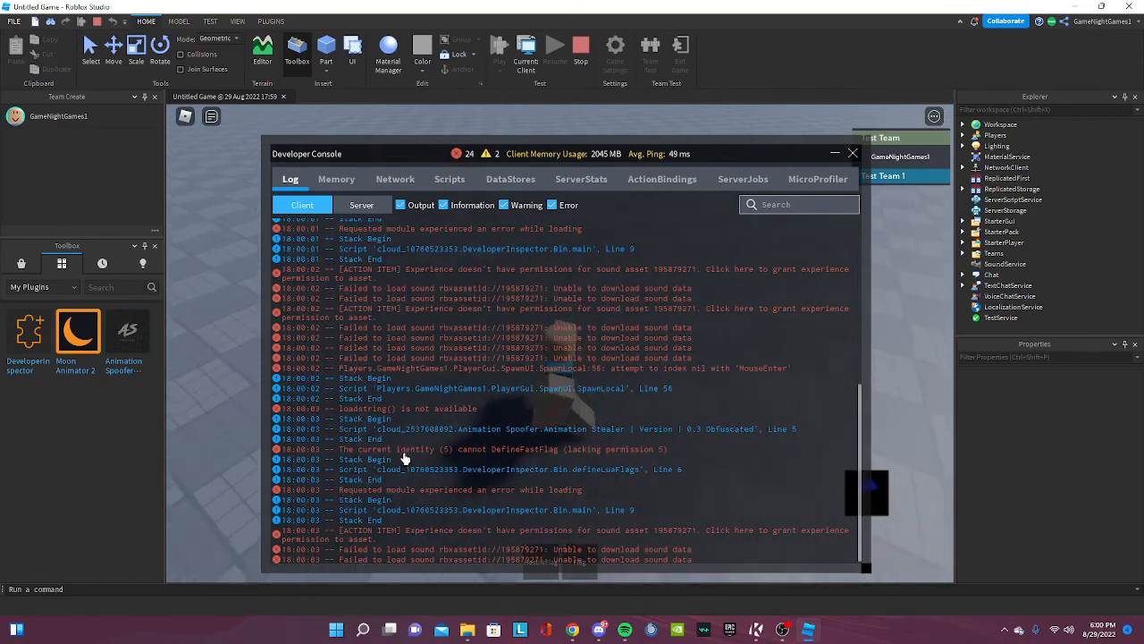
click(851, 154)
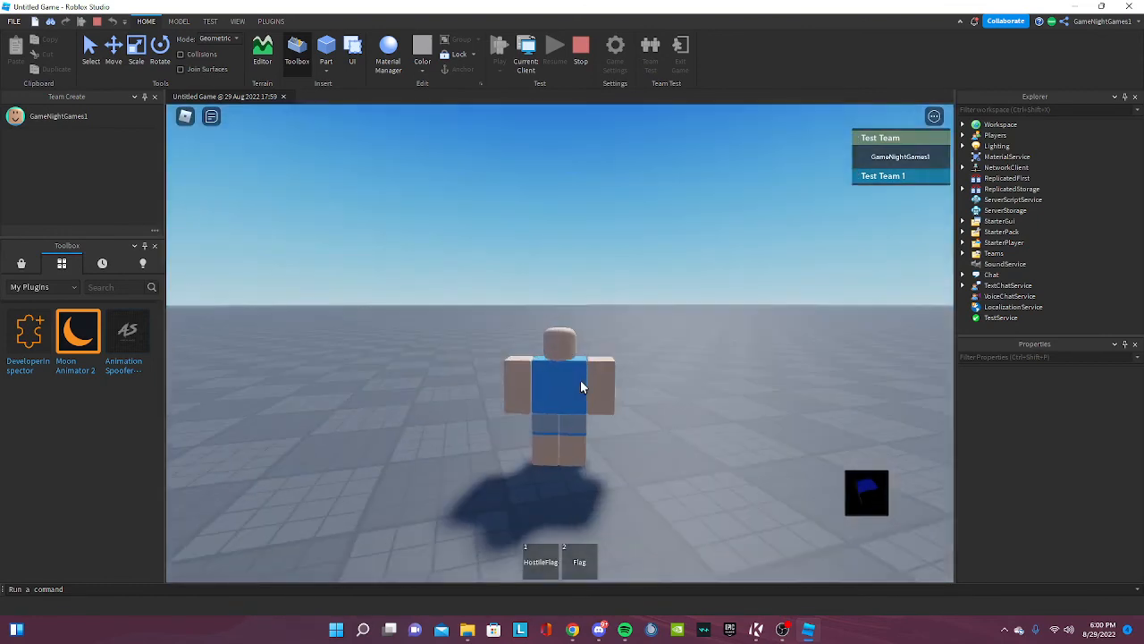
click(579, 562)
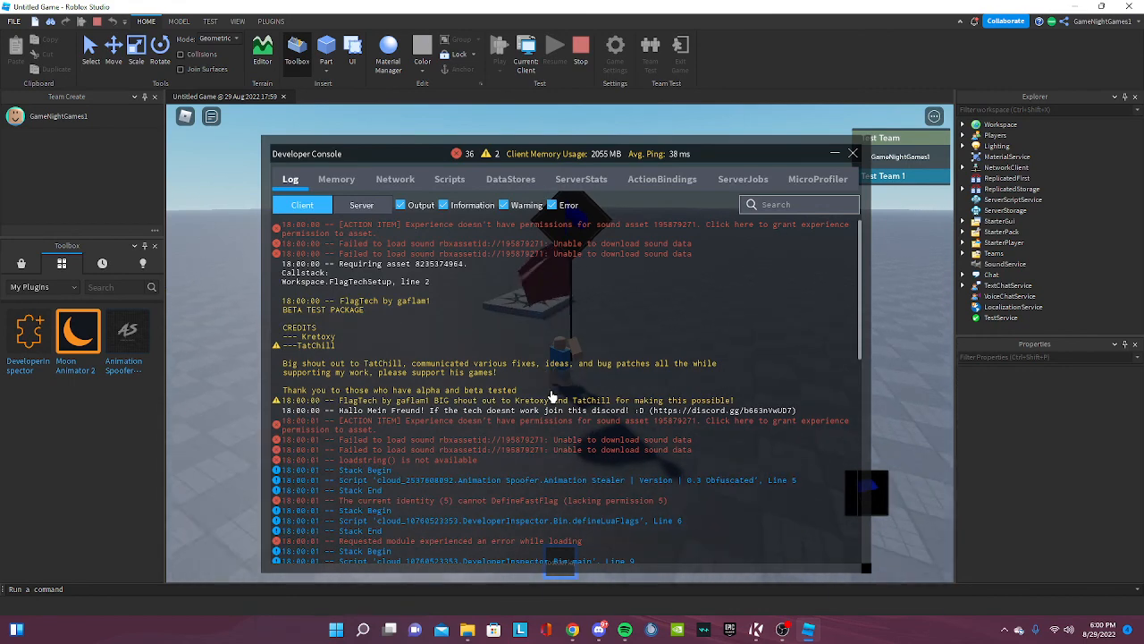
click(851, 154)
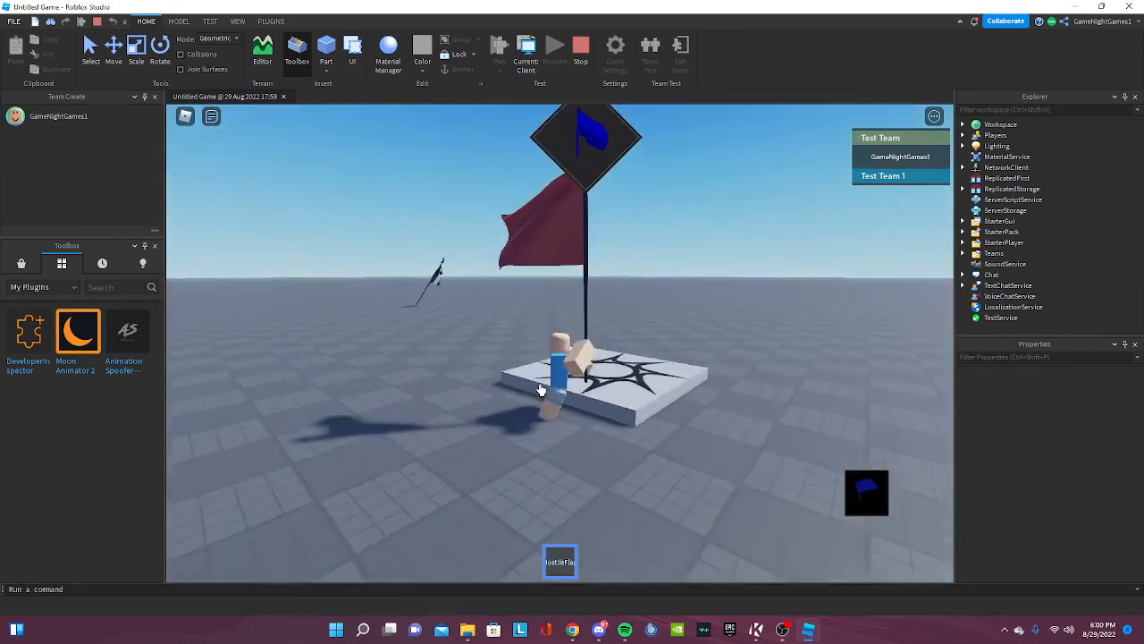